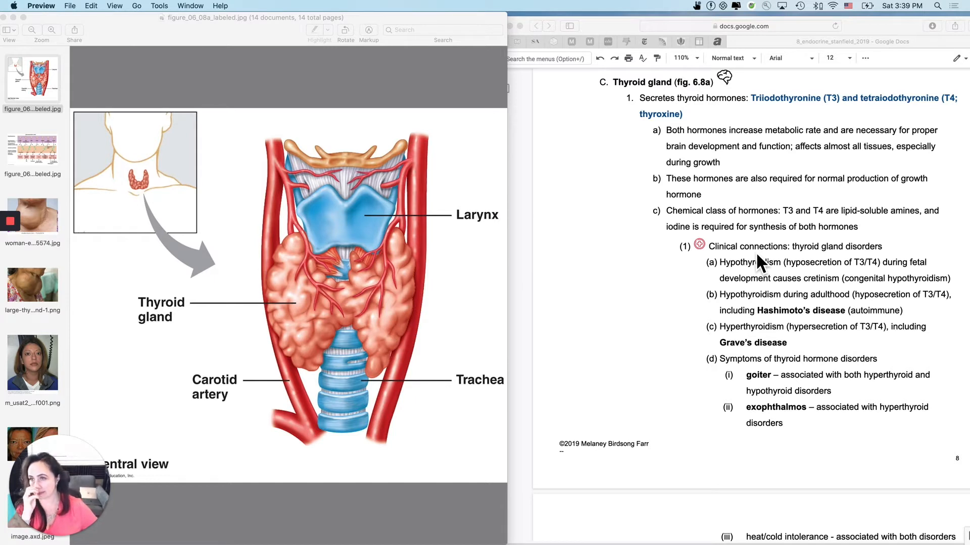
mouse_move(433, 213)
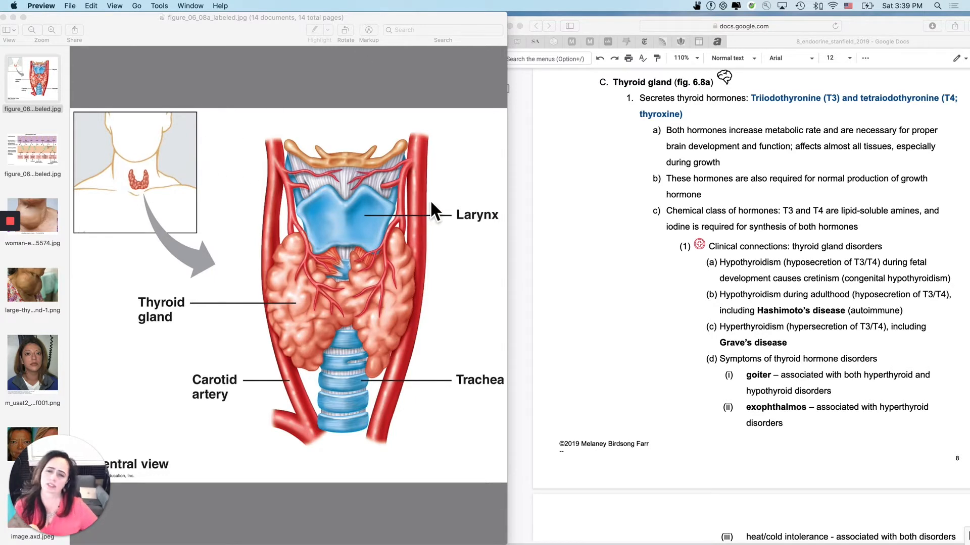
mouse_move(427, 218)
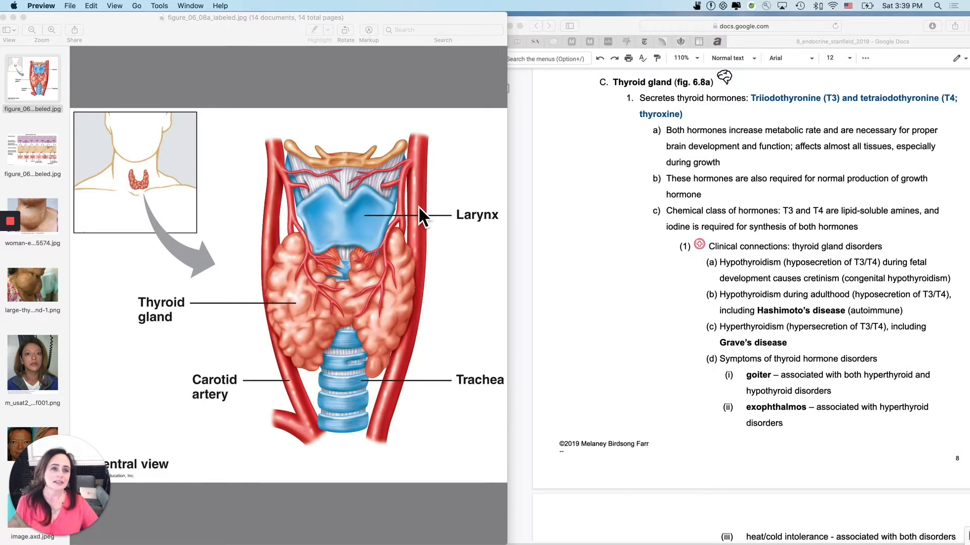
mouse_move(835, 241)
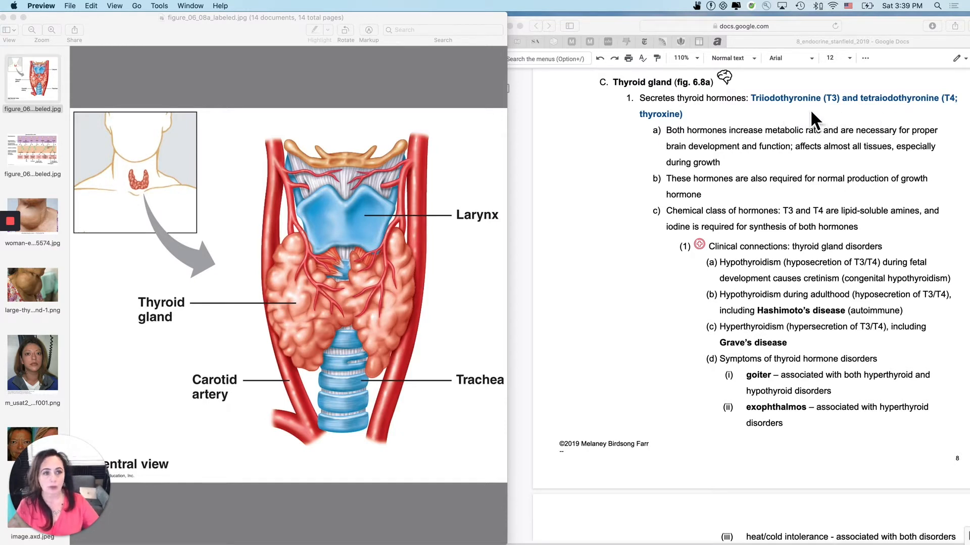
mouse_move(787, 116)
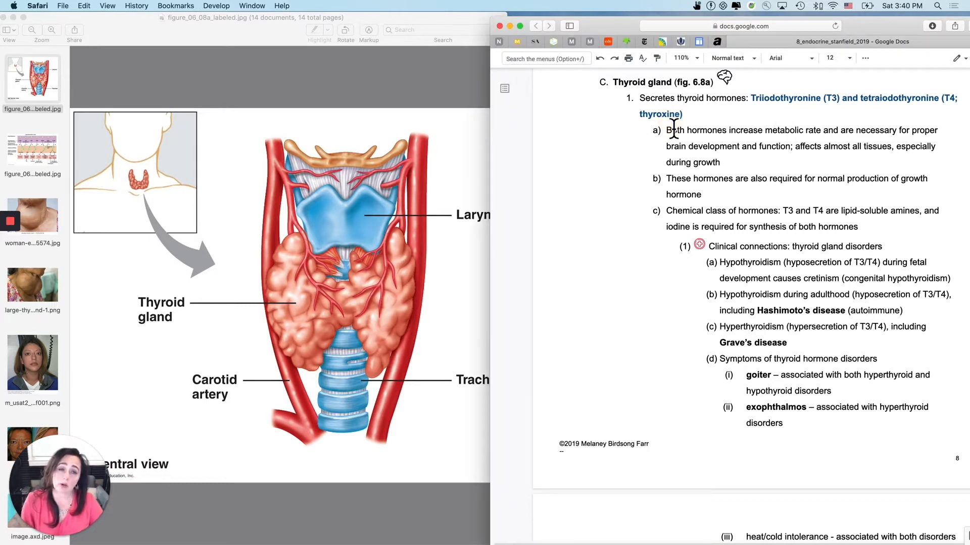
mouse_move(846, 107)
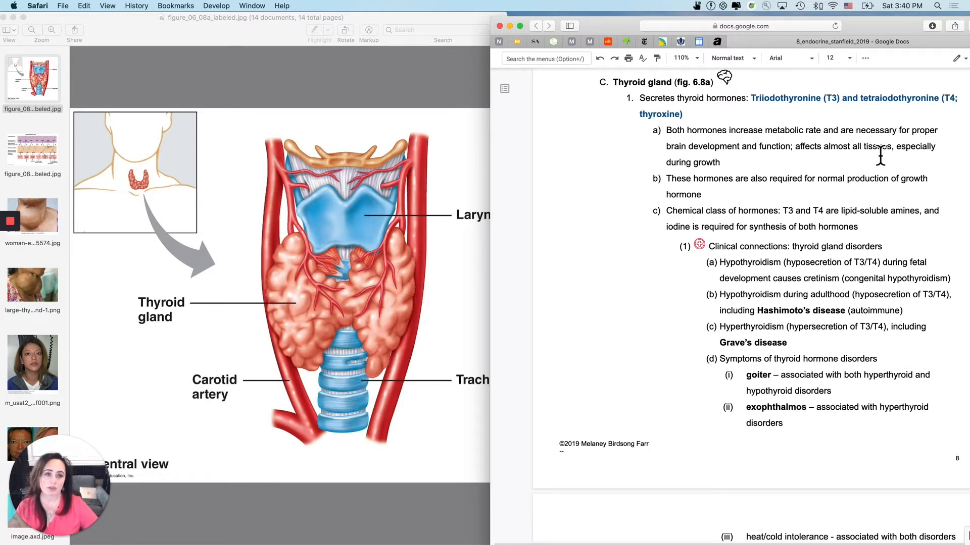
mouse_move(857, 162)
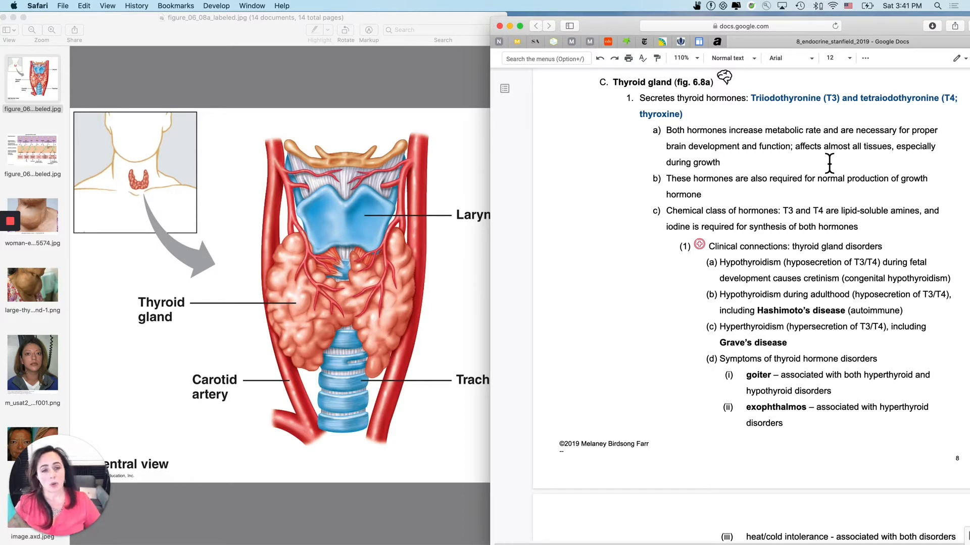
Step: Scroll down to page 9, showing questions d and e and the empty feedback-loop box
scroll(down, 3)
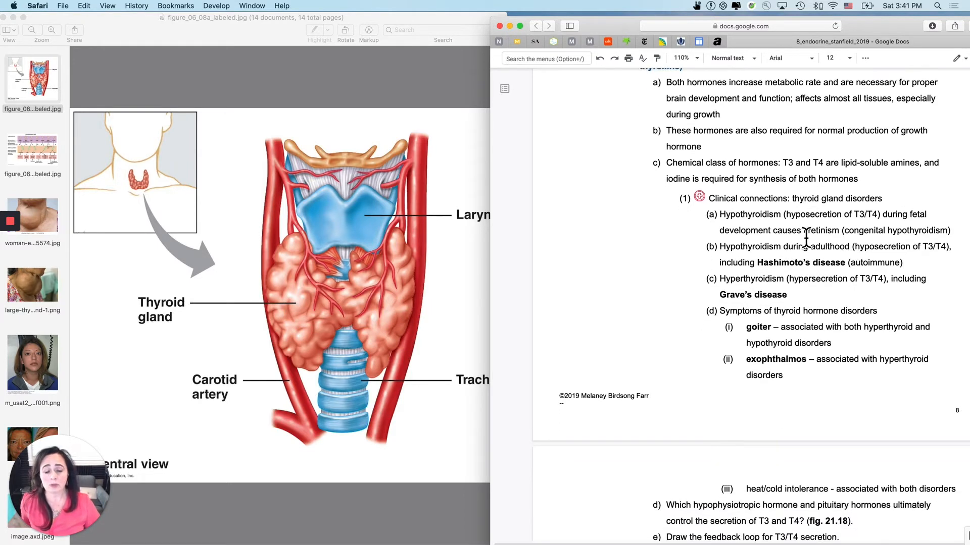
scroll(down, 3)
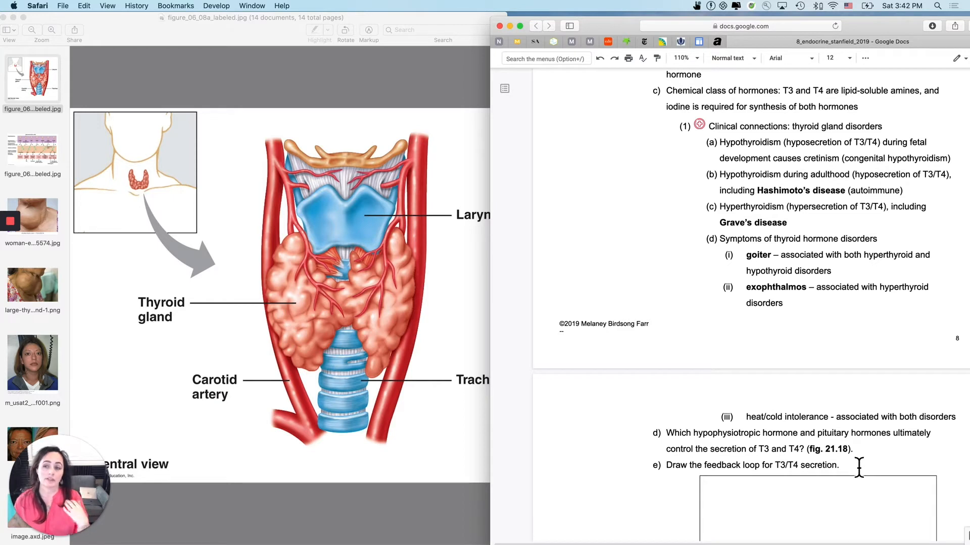
mouse_move(893, 308)
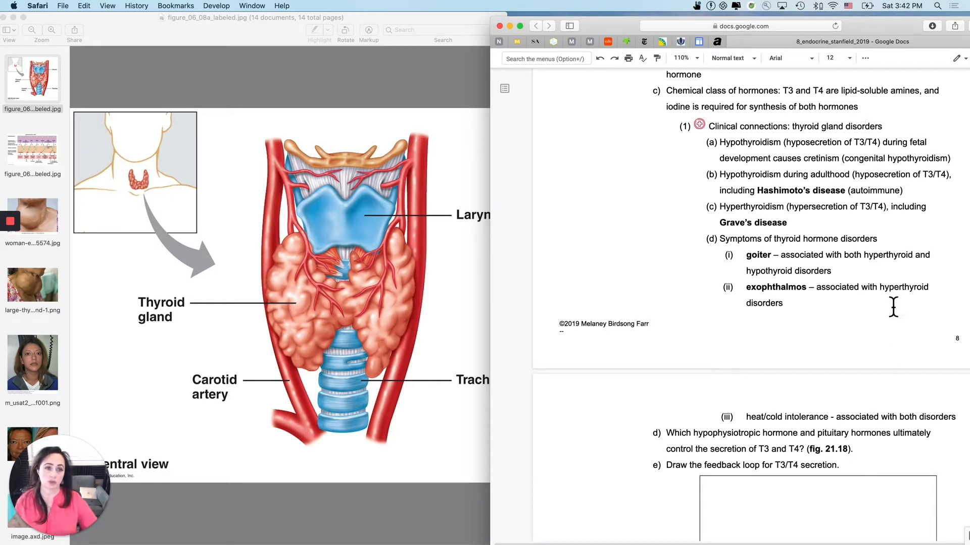
mouse_move(733, 153)
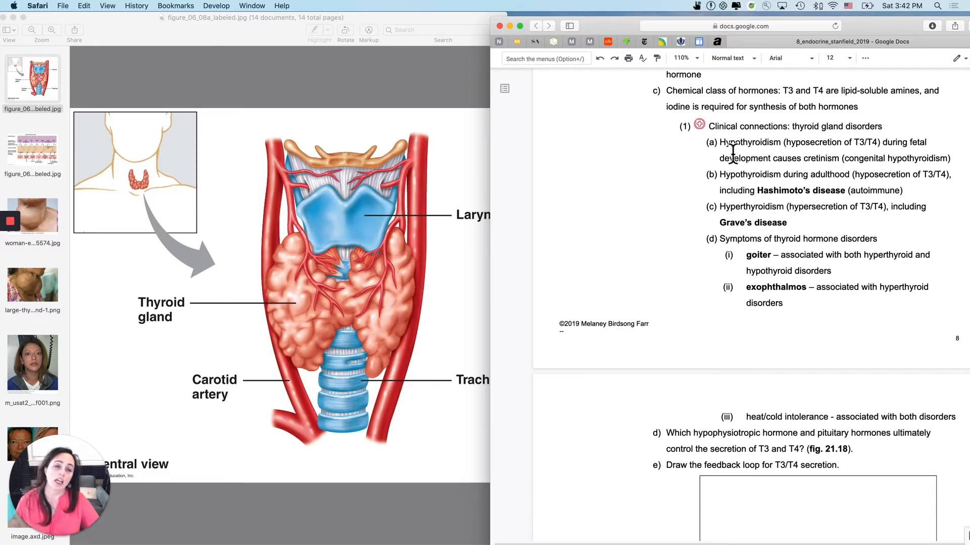
mouse_move(779, 168)
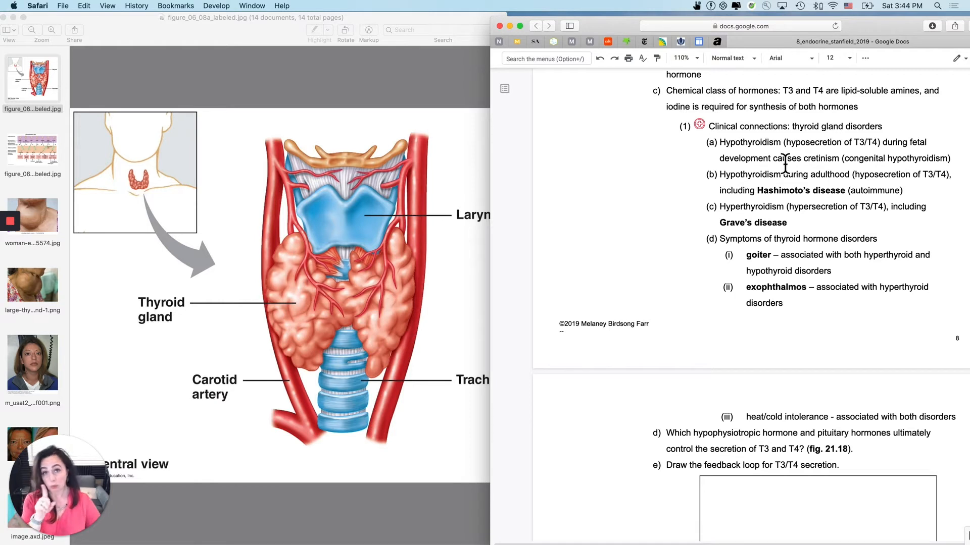
mouse_move(706, 198)
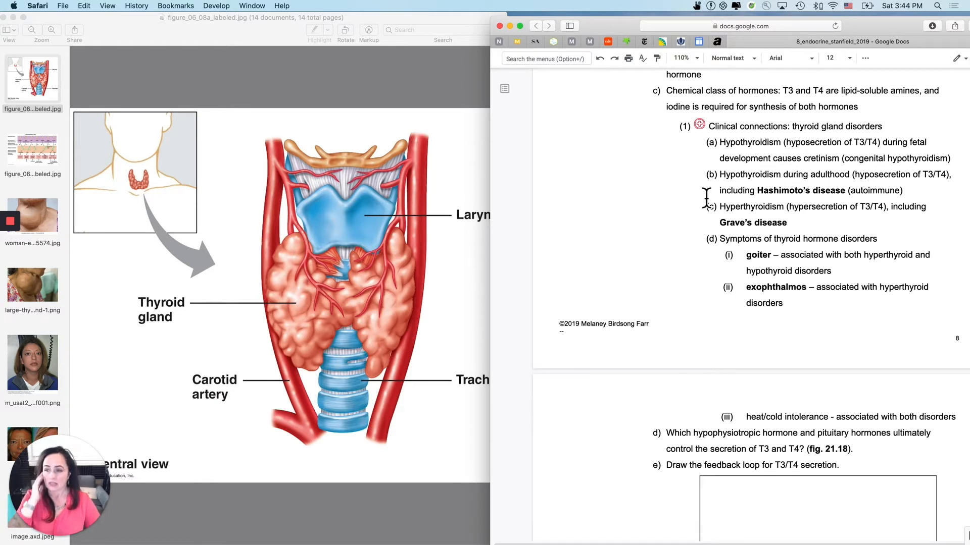
mouse_move(102, 283)
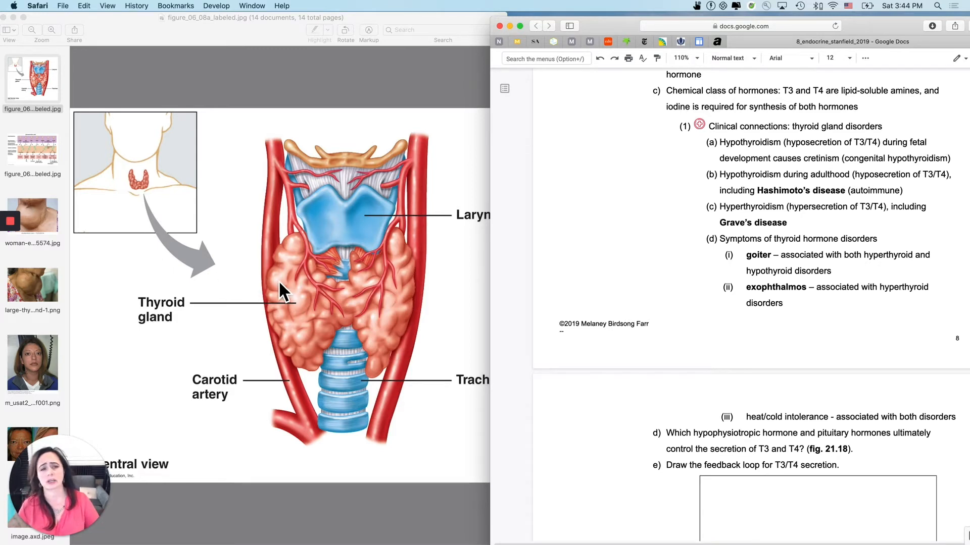
mouse_move(84, 303)
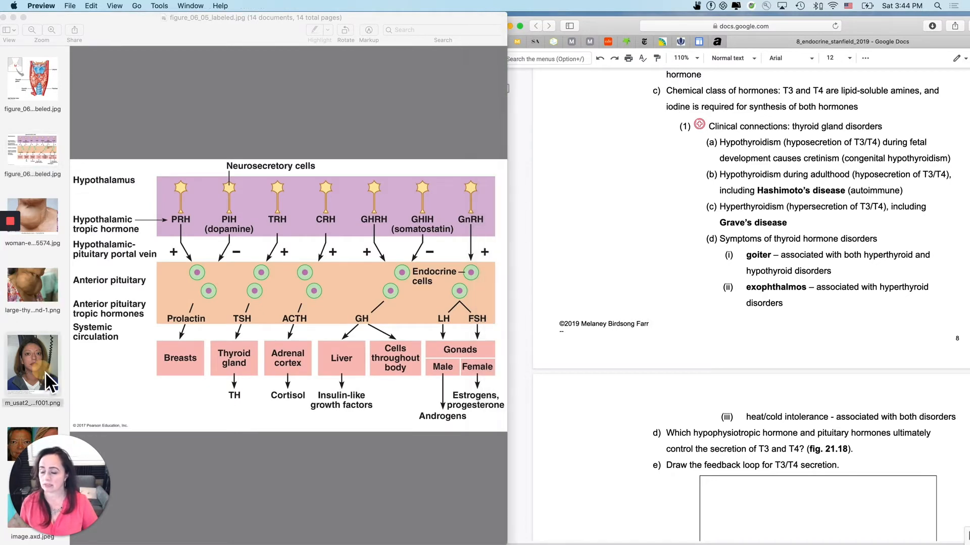
Step: Display the hashimotos-syndrome-infographic symptoms image in Preview beside the notes
click(32, 361)
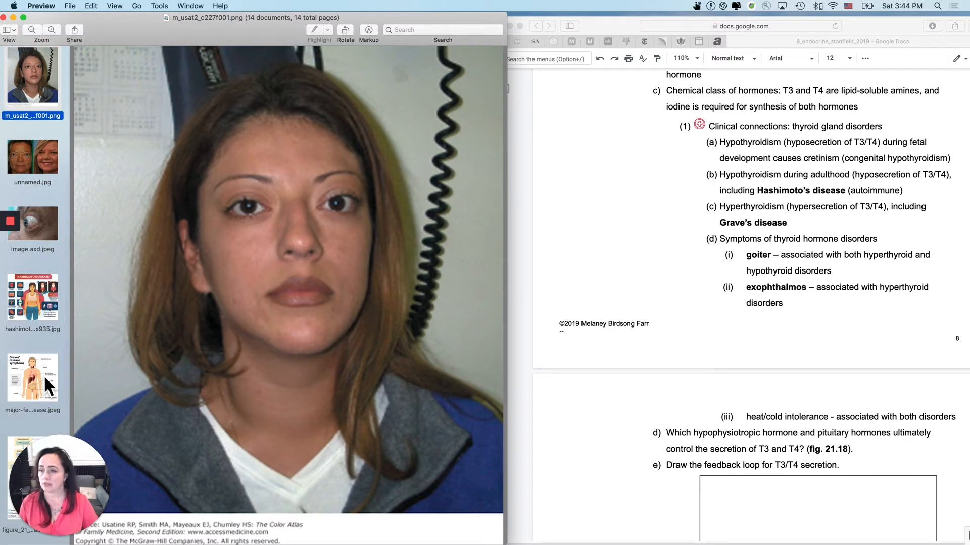
click(32, 297)
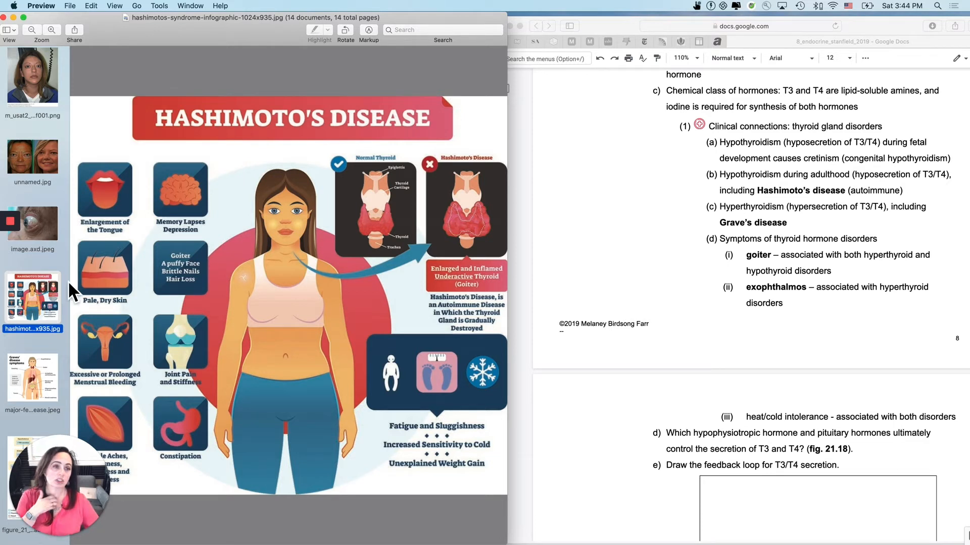
mouse_move(714, 217)
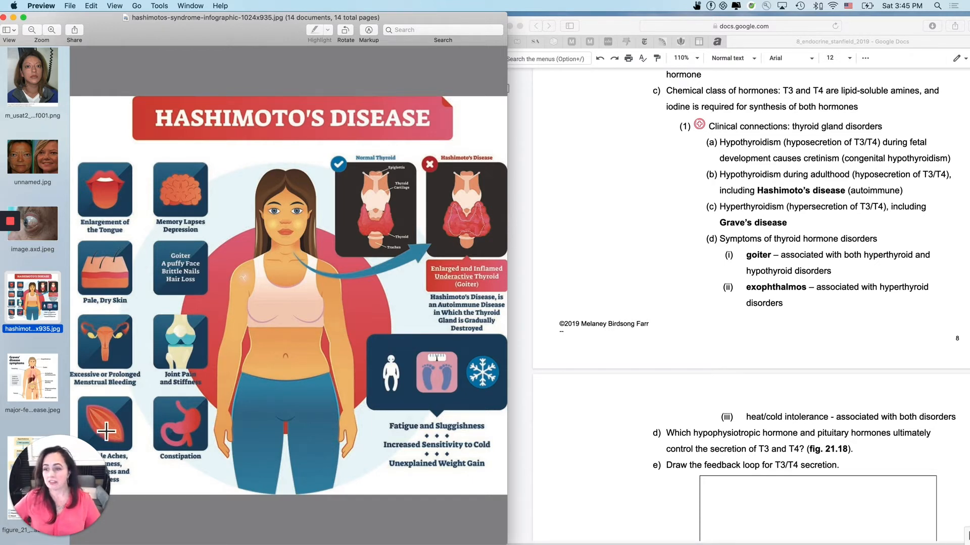
mouse_move(184, 465)
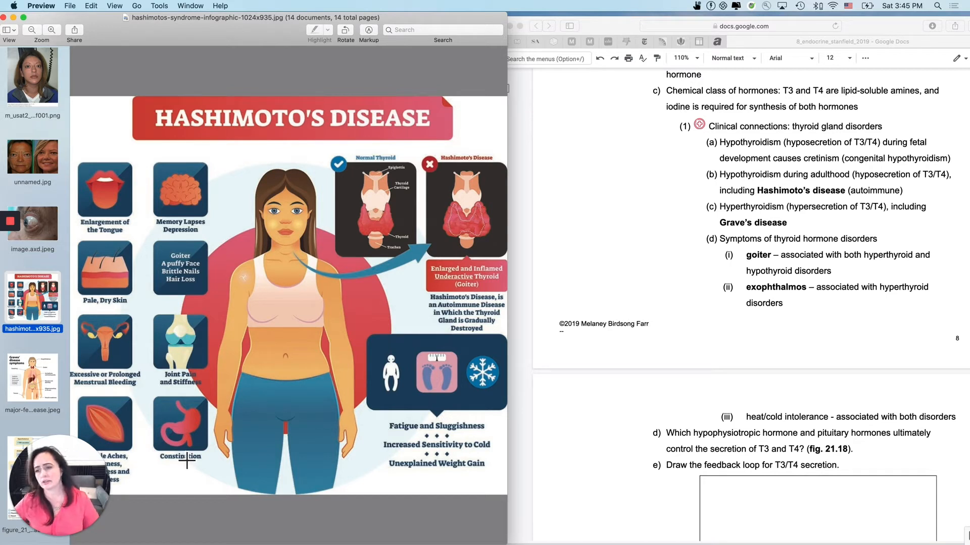
mouse_move(103, 353)
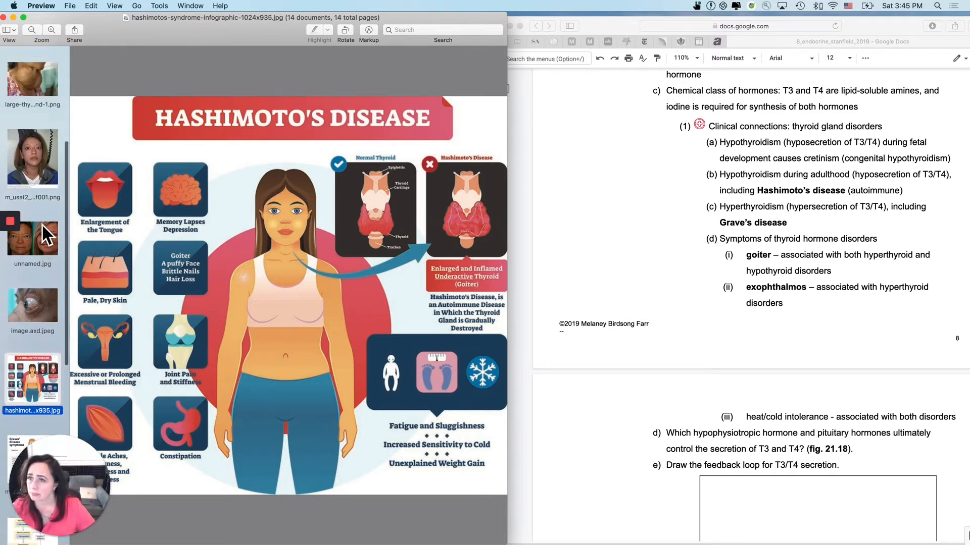
scroll(down, 3)
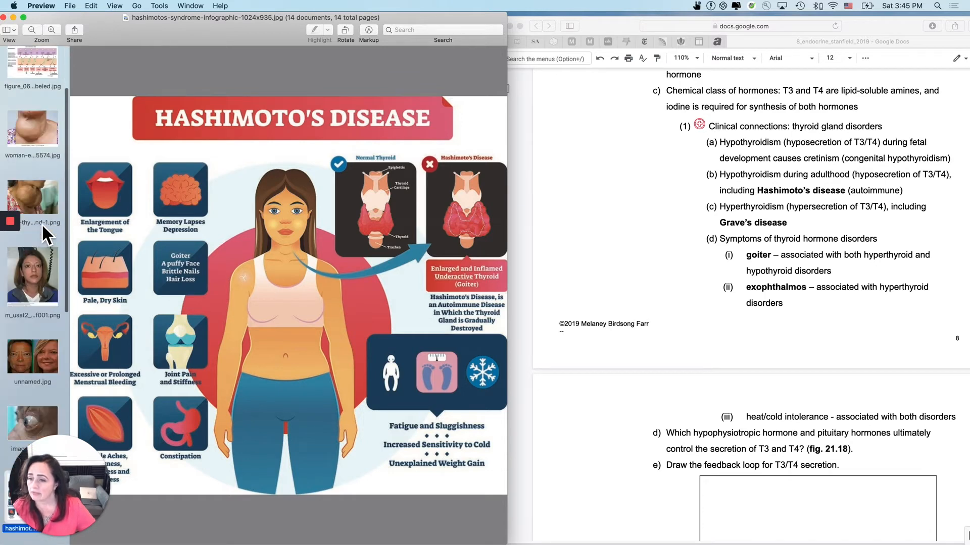
scroll(down, 3)
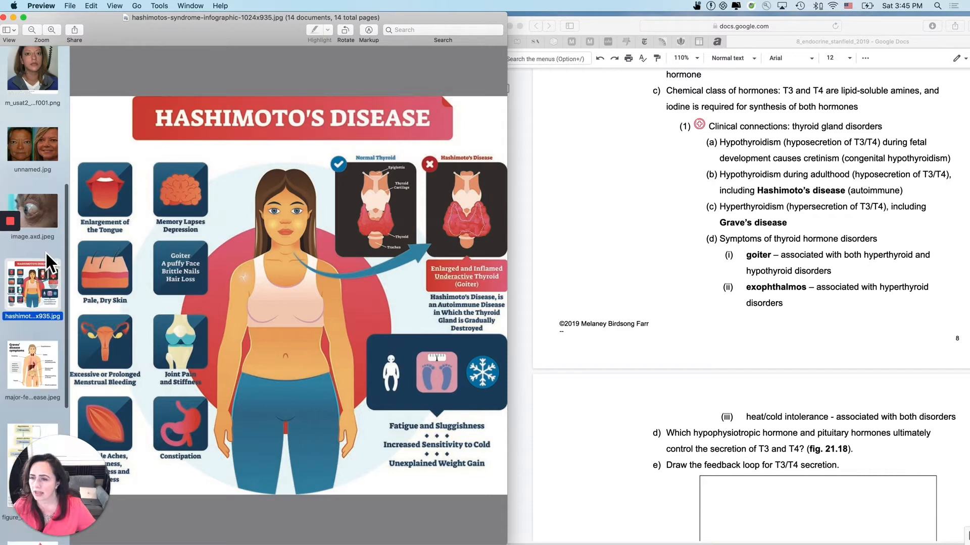
scroll(down, 3)
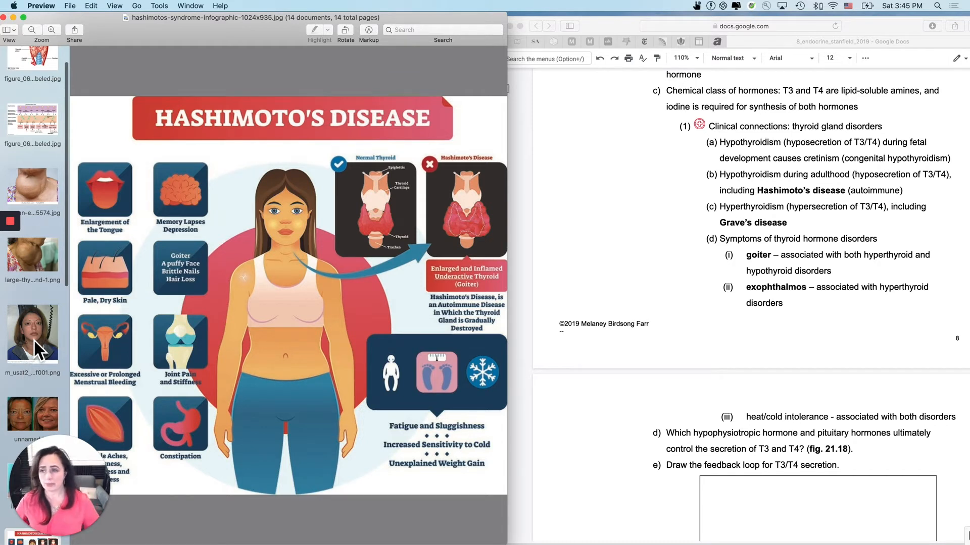
click(32, 187)
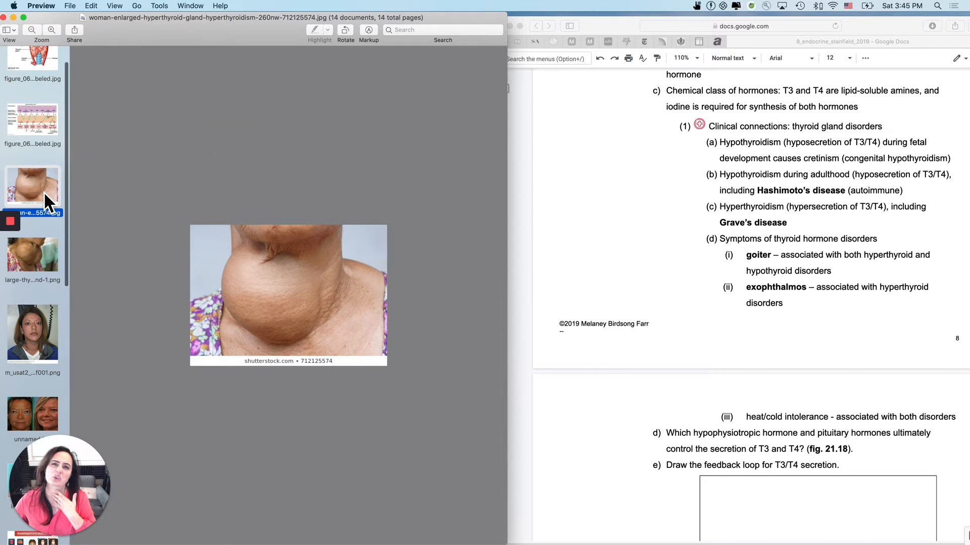
click(32, 334)
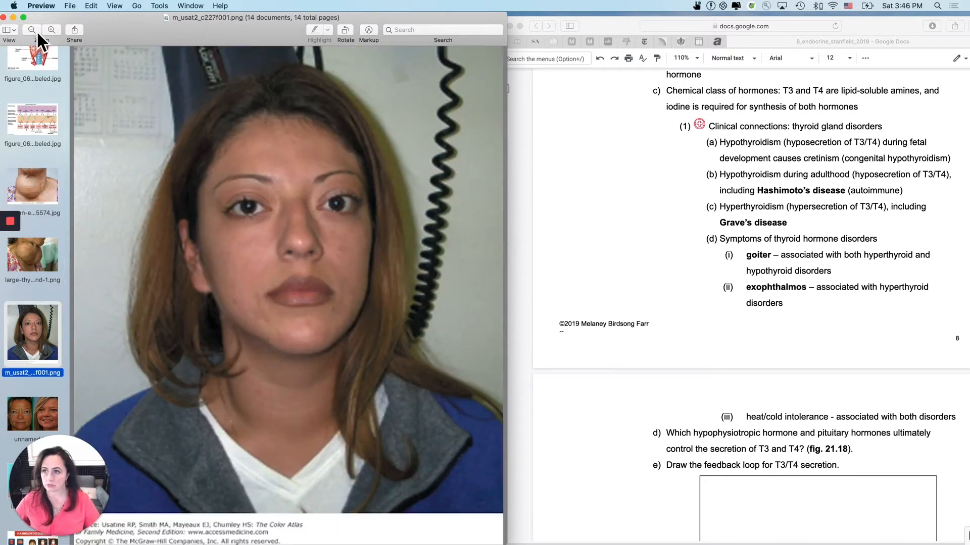
click(52, 29)
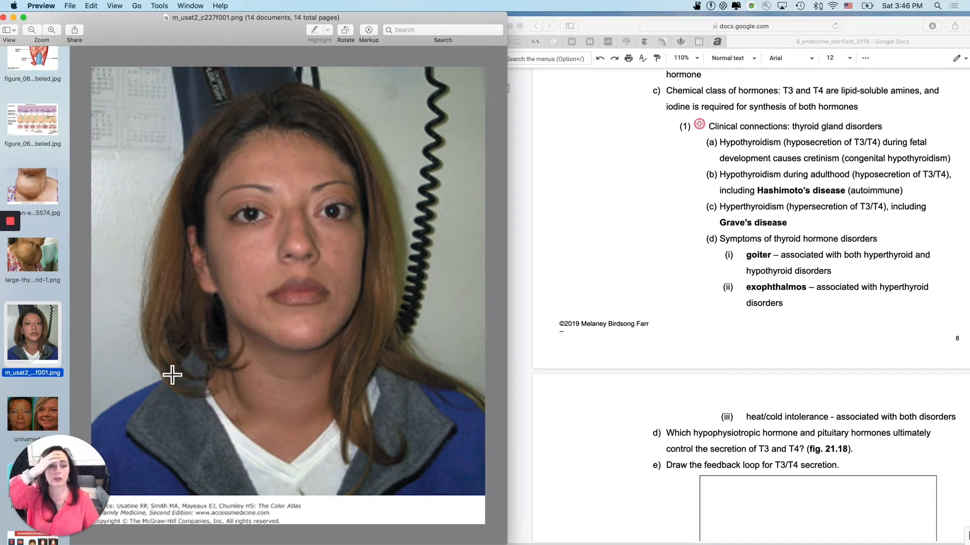
mouse_move(236, 359)
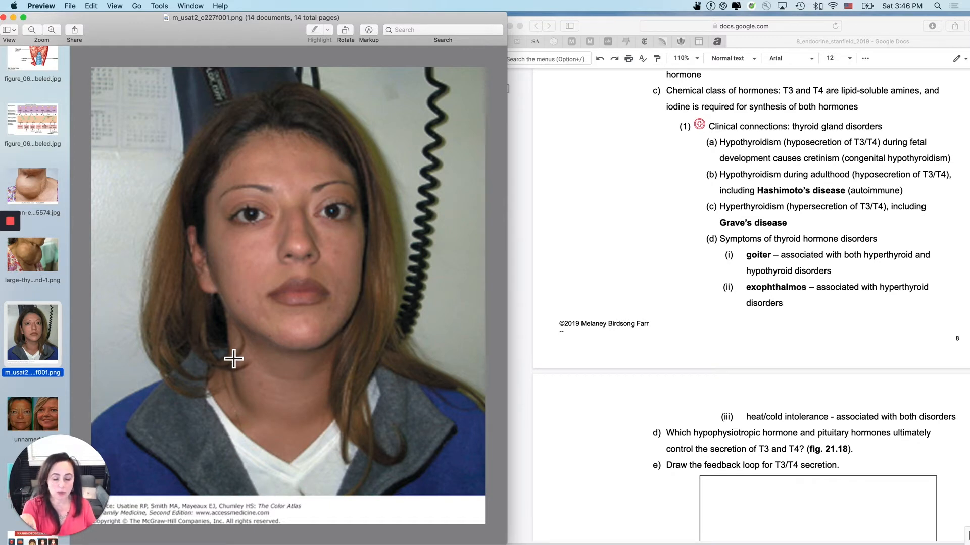
mouse_move(80, 295)
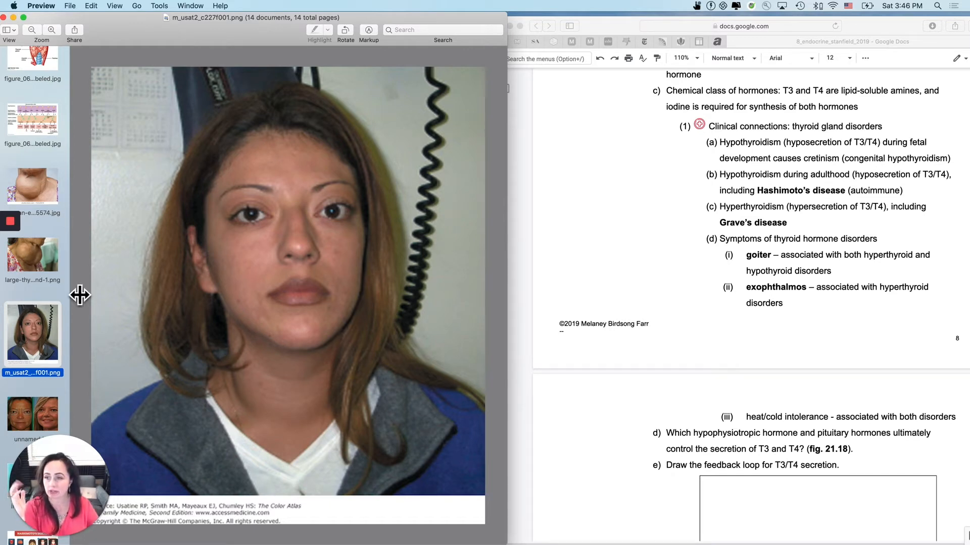
Step: Scroll the Preview sidebar down toward the major-features-of-graves-disease thumbnail
scroll(down, 3)
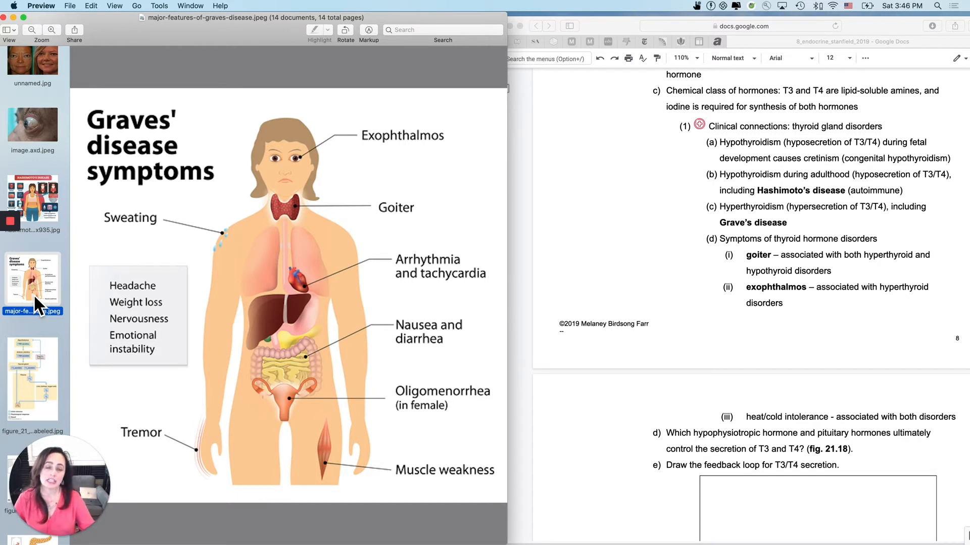
mouse_move(145, 302)
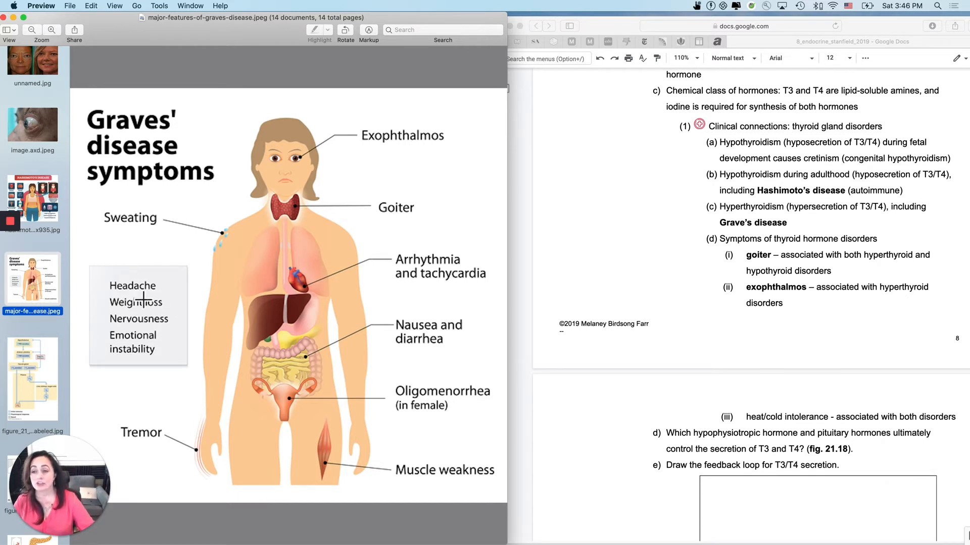
mouse_move(193, 334)
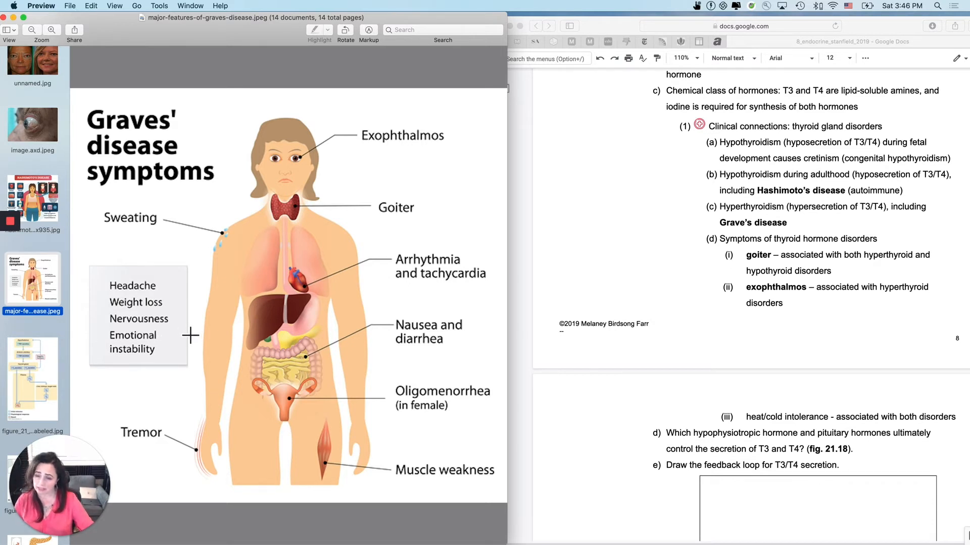
mouse_move(192, 350)
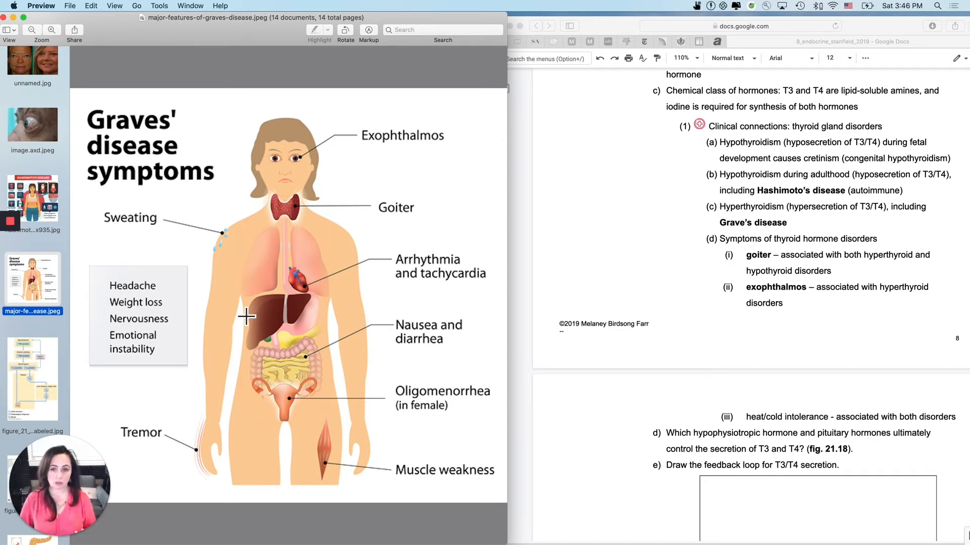
mouse_move(362, 220)
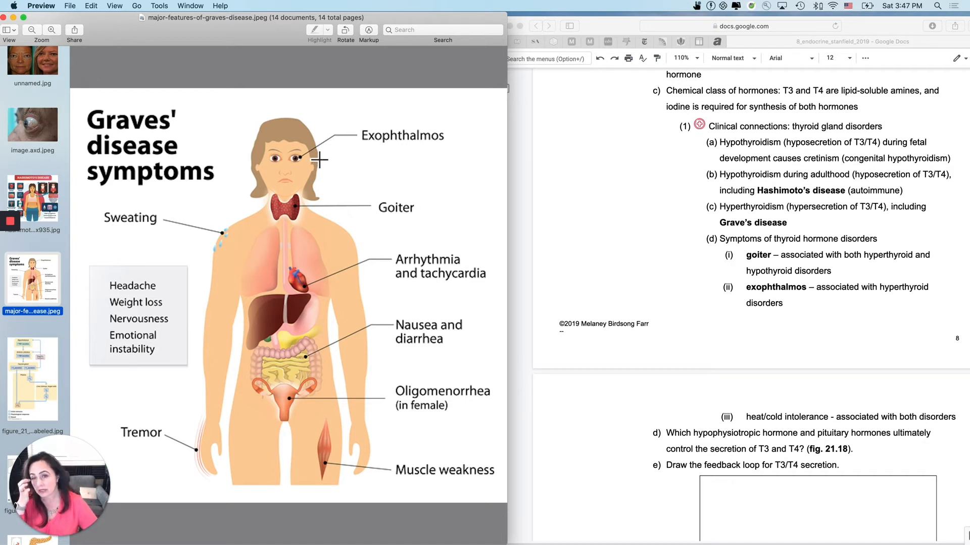
mouse_move(313, 163)
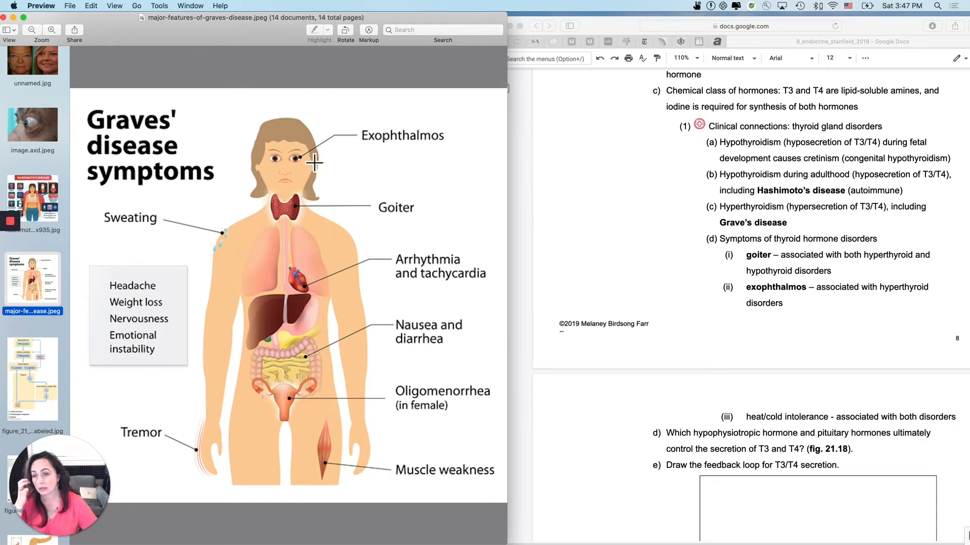
mouse_move(55, 176)
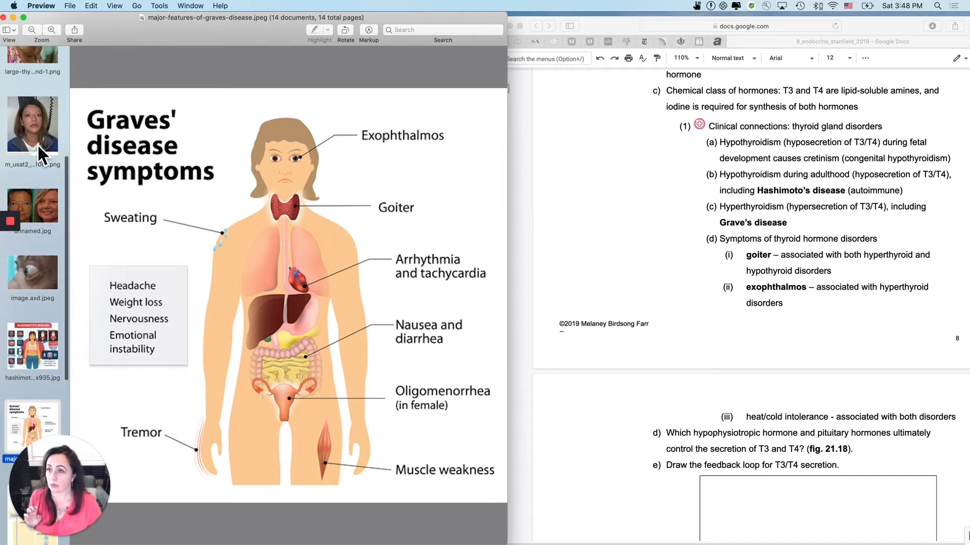
Step: Reopen the m_usat2 portrait photo of the woman in Preview
click(33, 124)
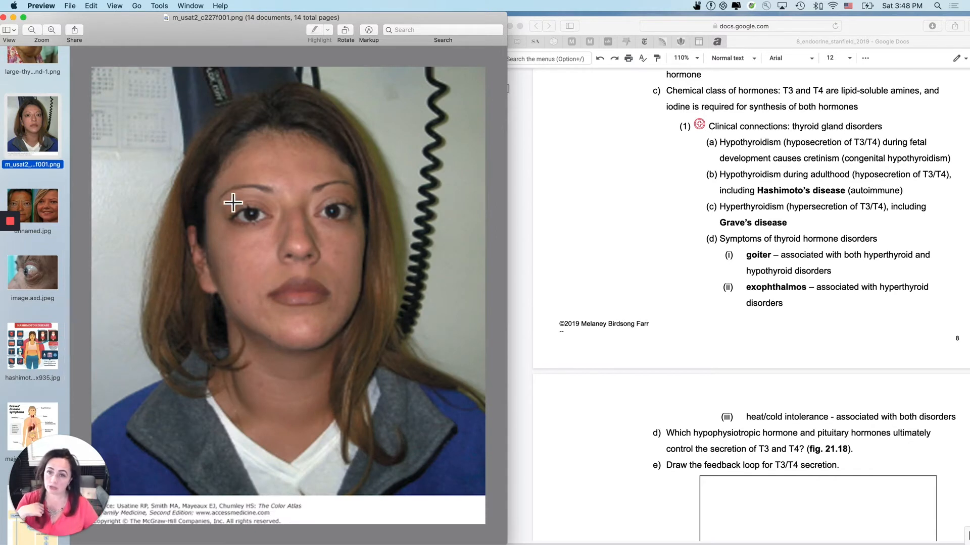
mouse_move(360, 236)
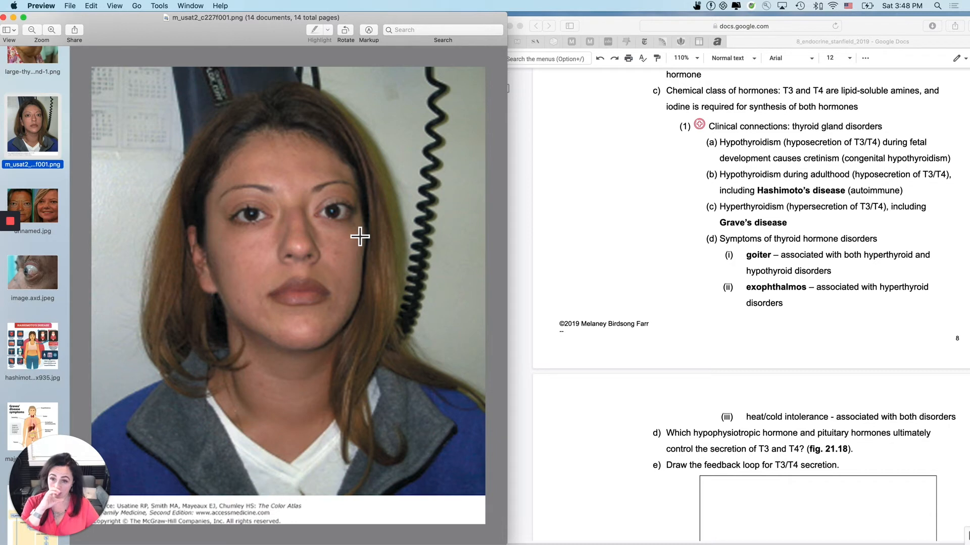
mouse_move(259, 443)
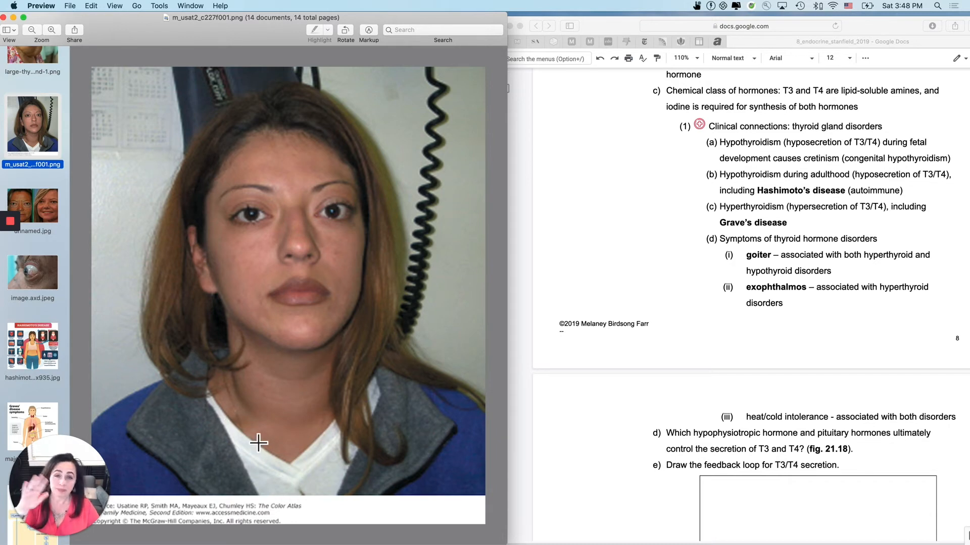
mouse_move(308, 432)
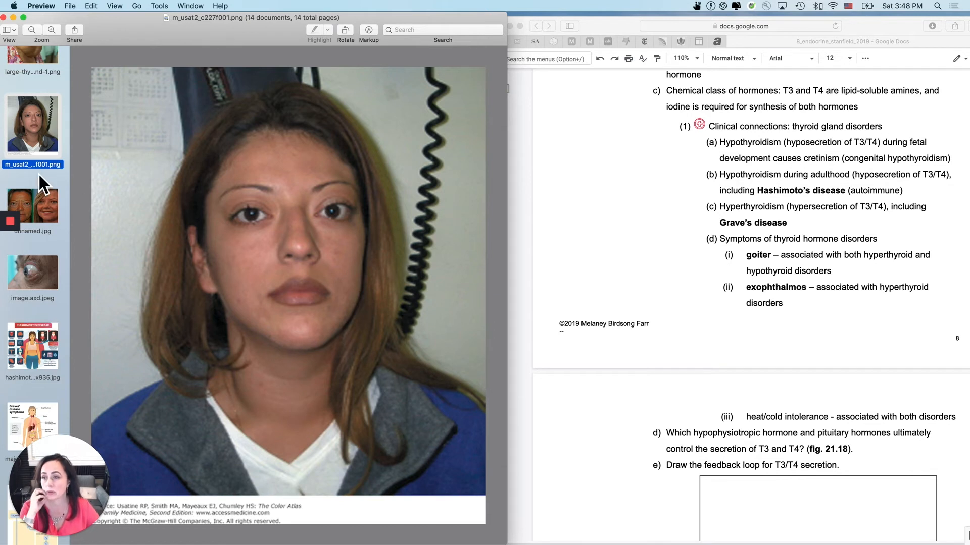
Step: View unnamed.jpg side-by-side faces, then the image.axd.jpeg bulging-eye close-up
click(32, 204)
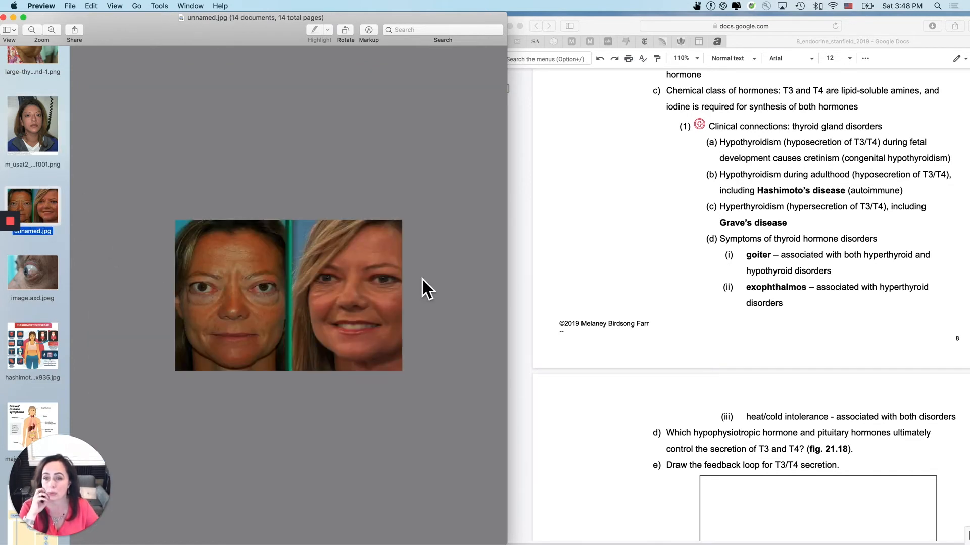
click(52, 30)
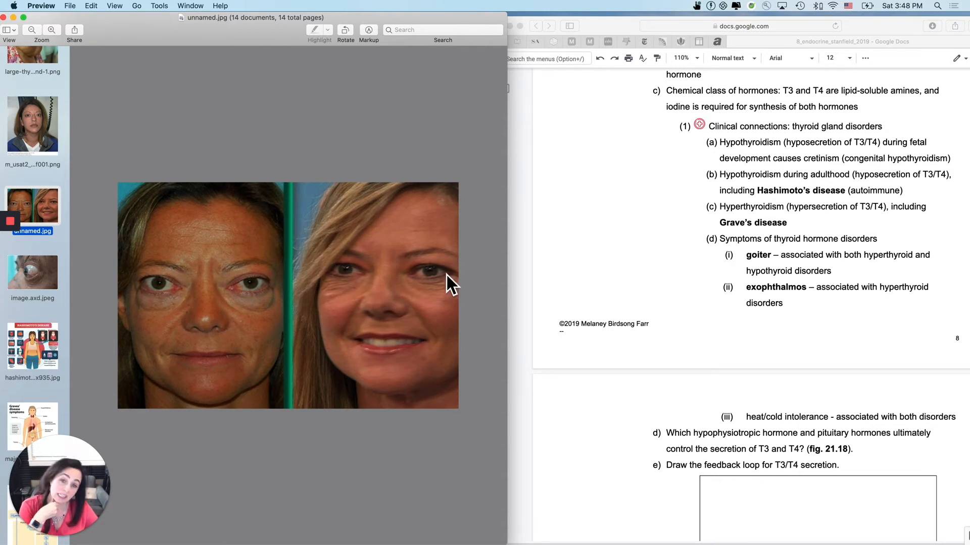
mouse_move(427, 303)
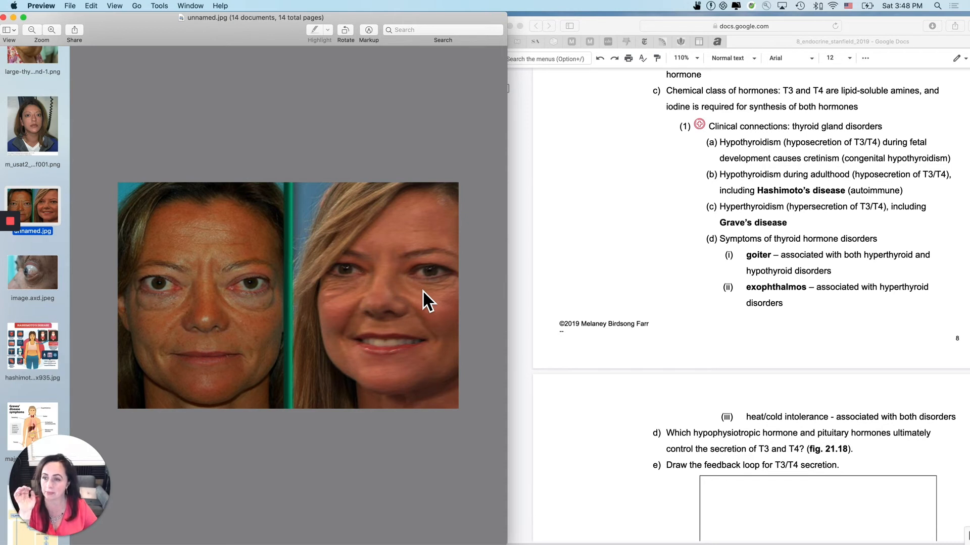
click(32, 272)
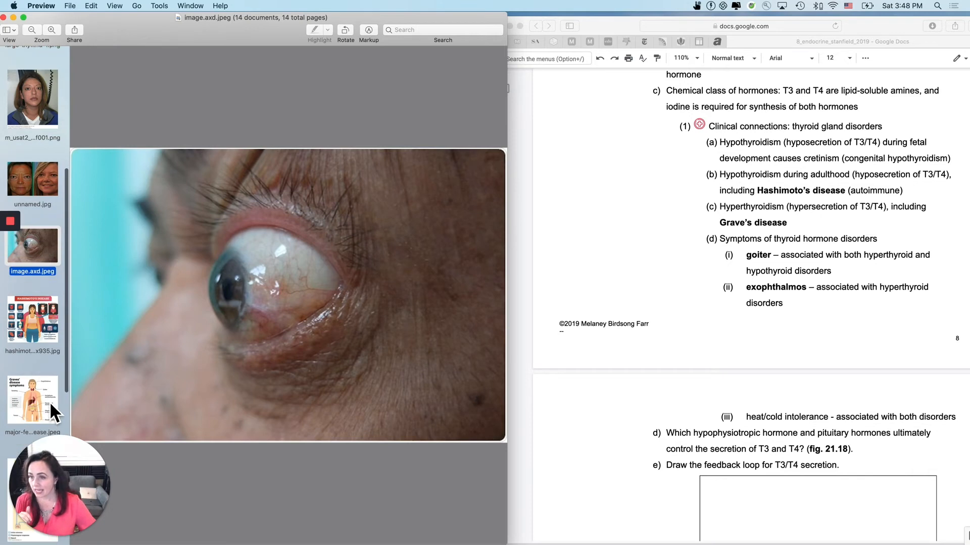
Step: Open the large-thyroid-gland-1.png goiter photo, briefly revisit the portrait, then return to it
scroll(down, 3)
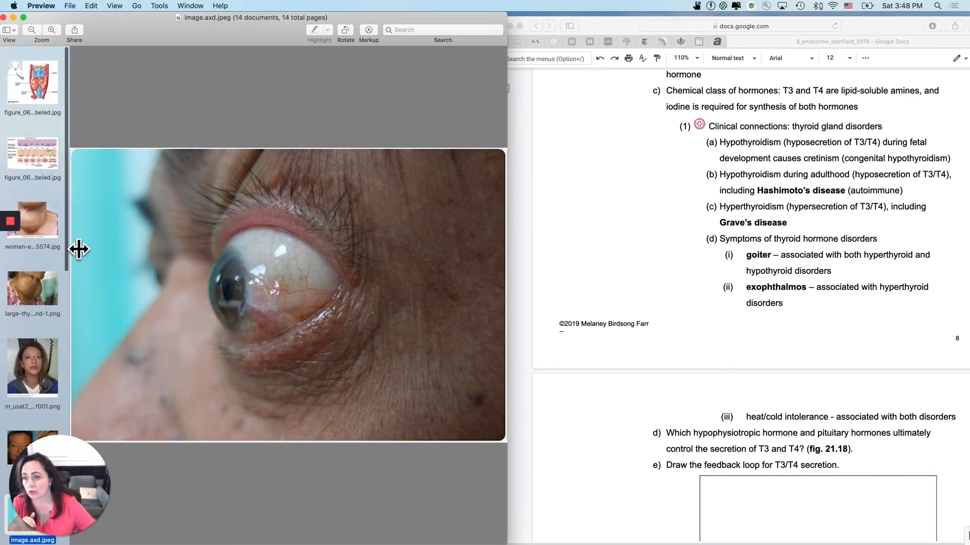
click(32, 289)
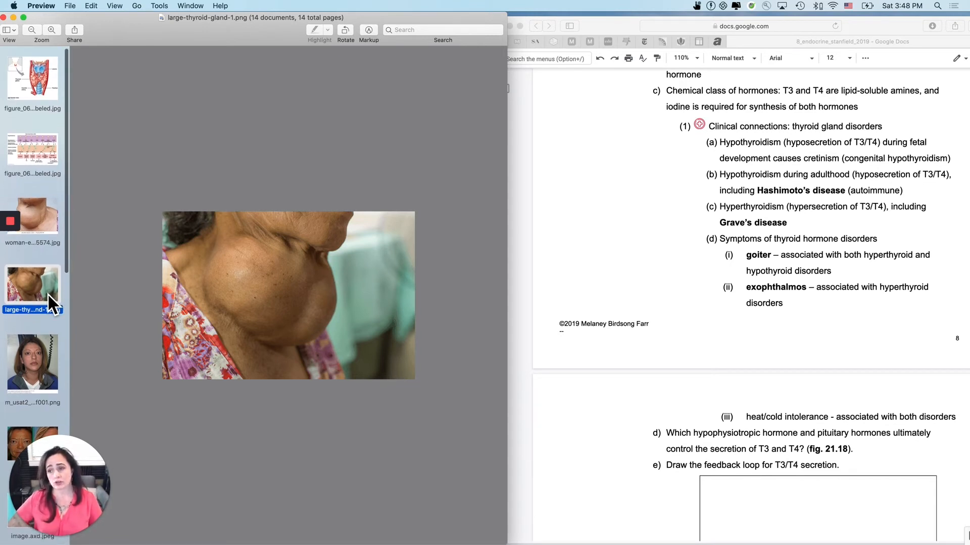
click(33, 363)
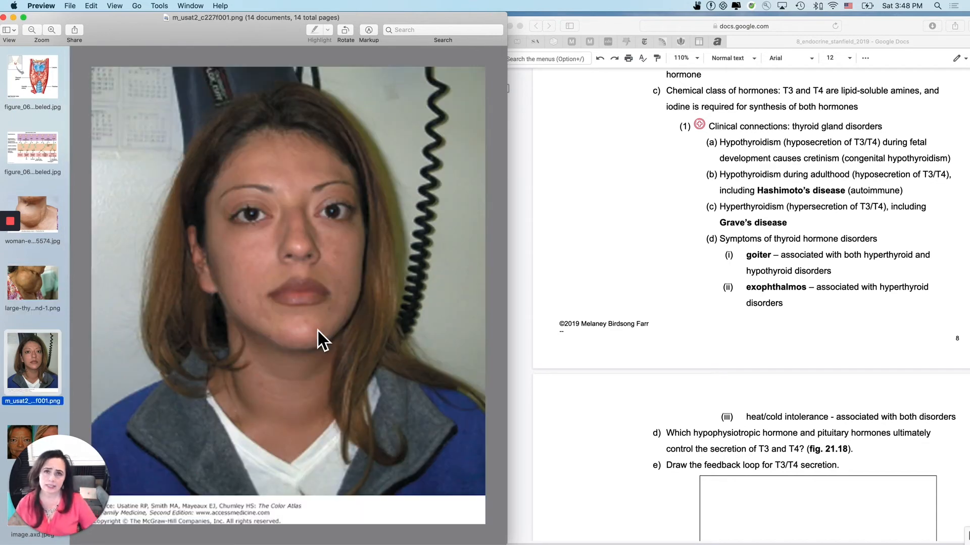
click(32, 291)
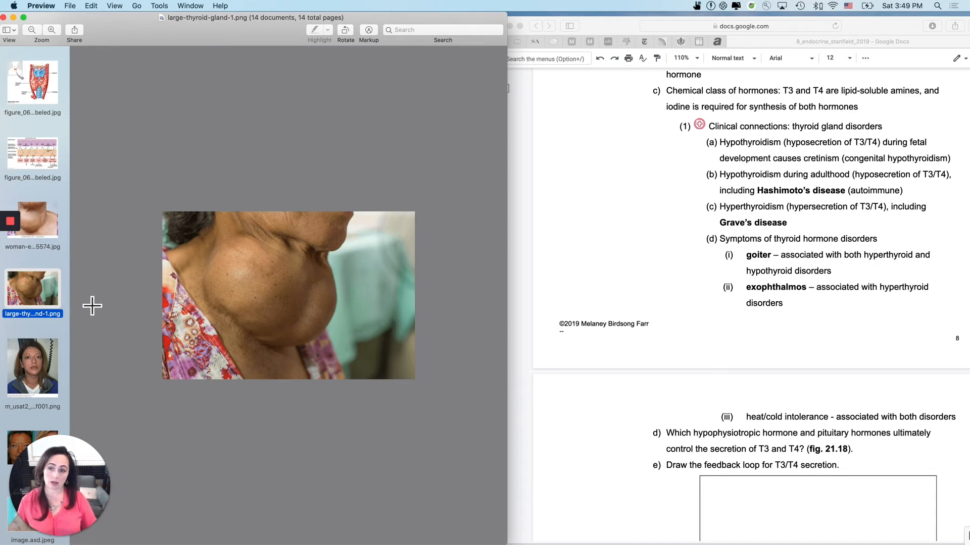
mouse_move(266, 253)
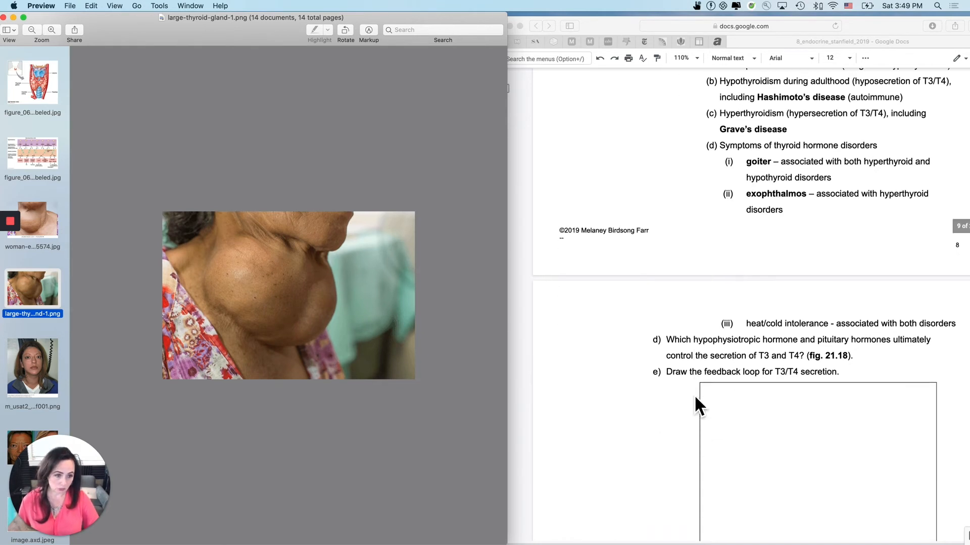
scroll(down, 3)
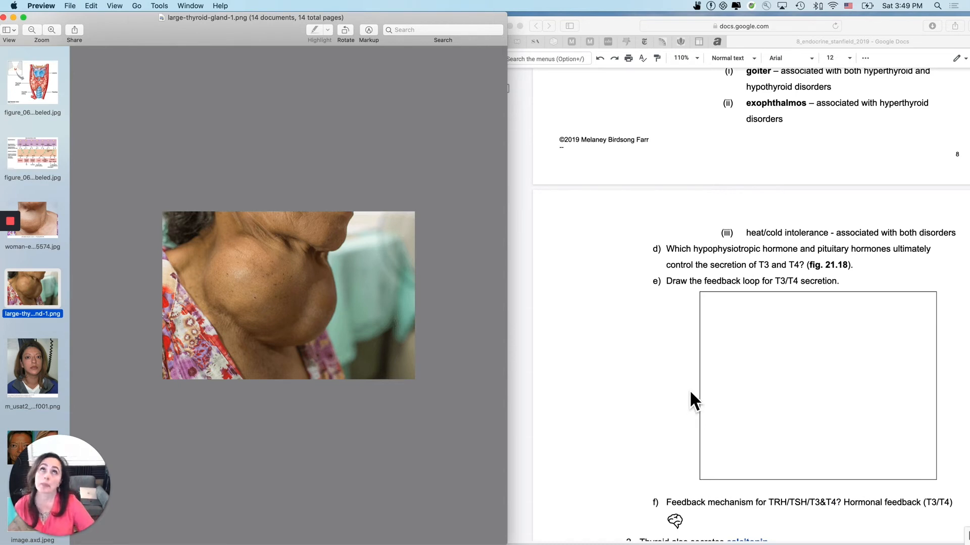
mouse_move(785, 402)
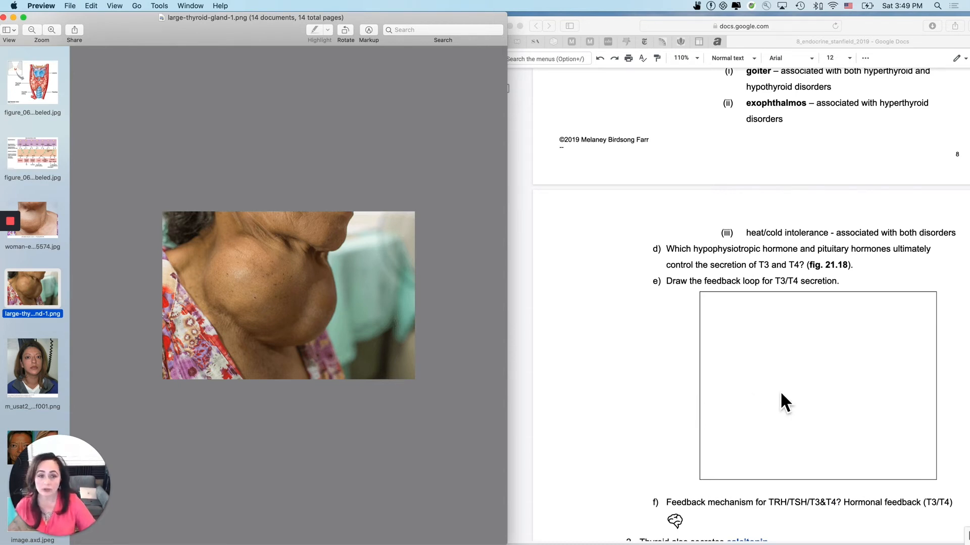
click(33, 153)
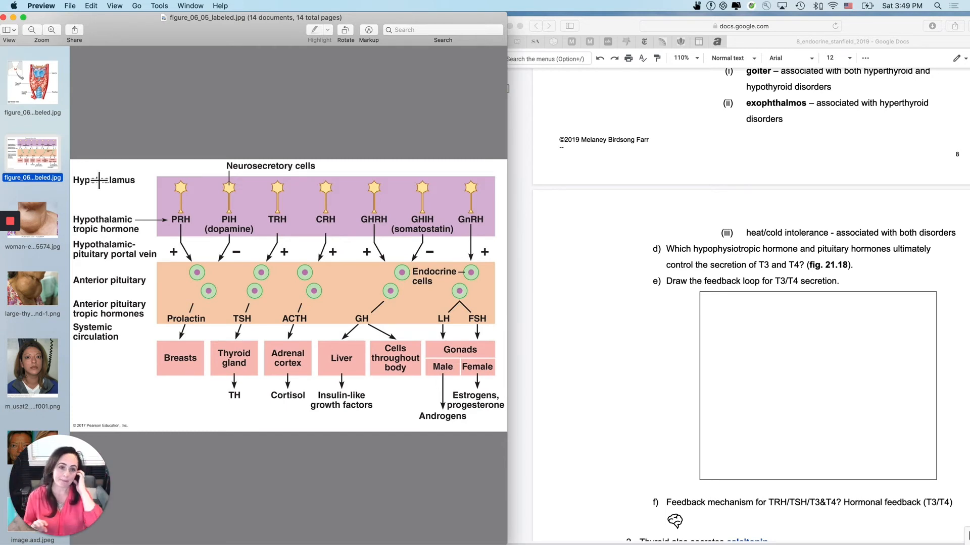
mouse_move(303, 185)
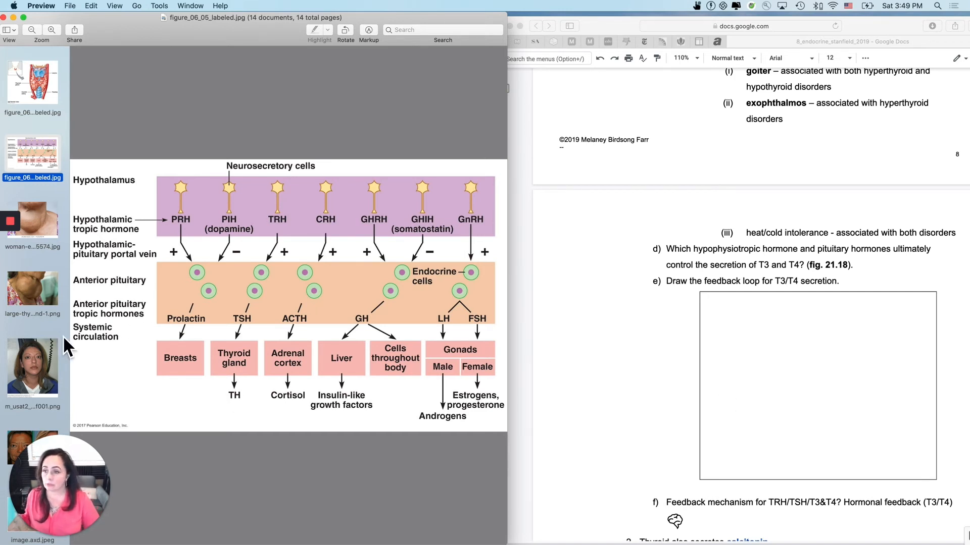
scroll(down, 3)
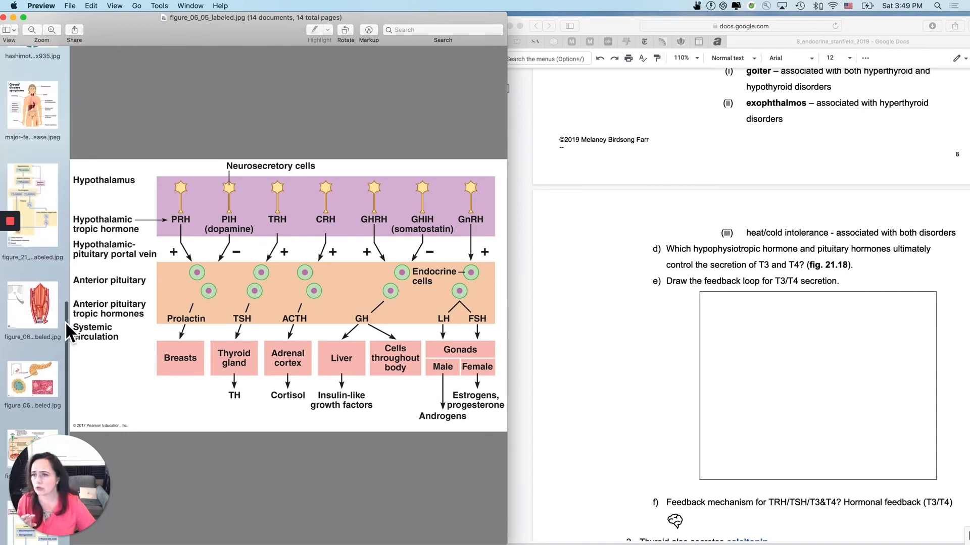
Step: Display figure_21_18_labeled.jpg, the T3/T4 negative-feedback loop diagram, in Preview
click(33, 211)
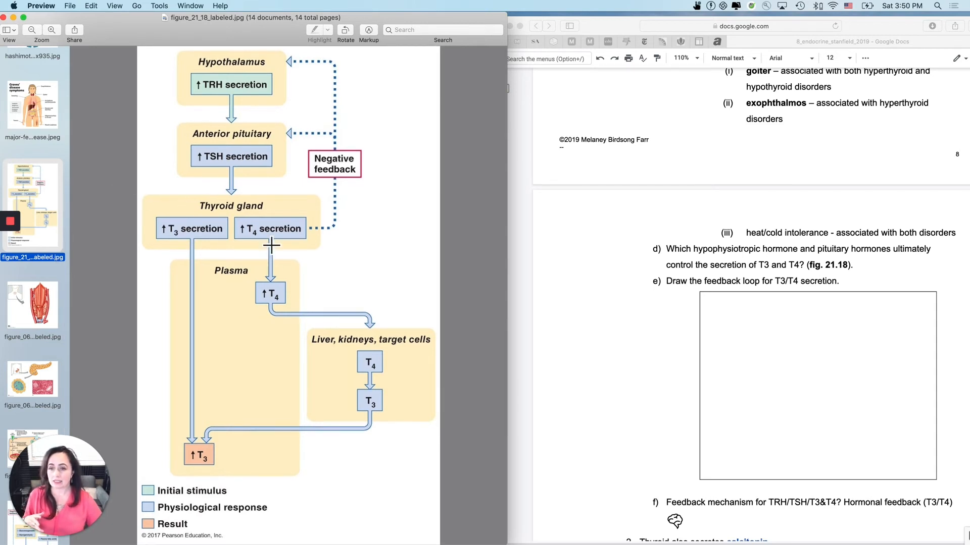
mouse_move(190, 483)
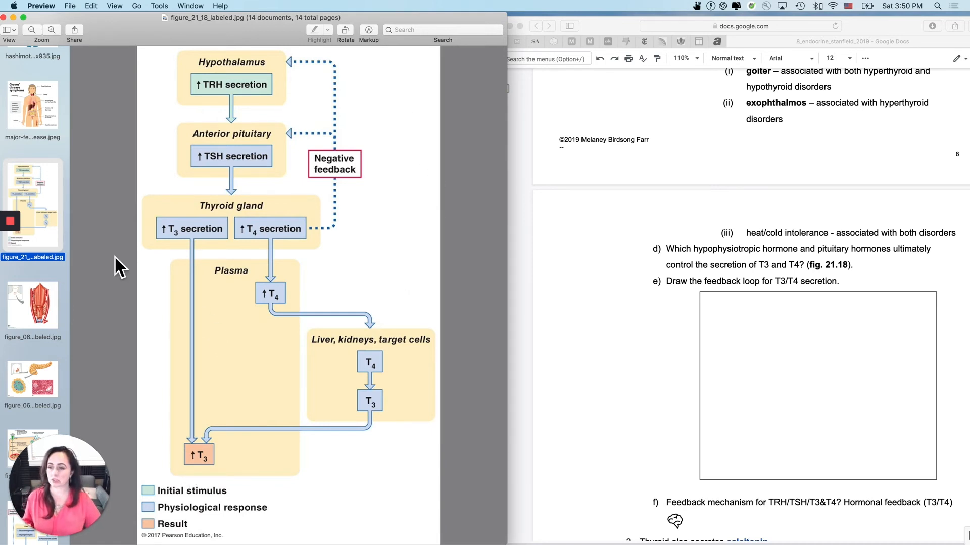
mouse_move(75, 257)
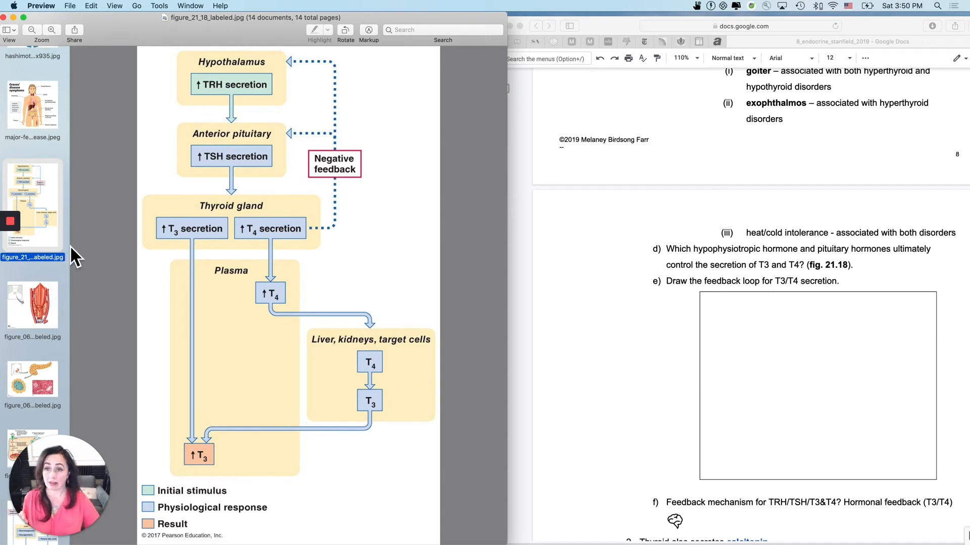
mouse_move(59, 180)
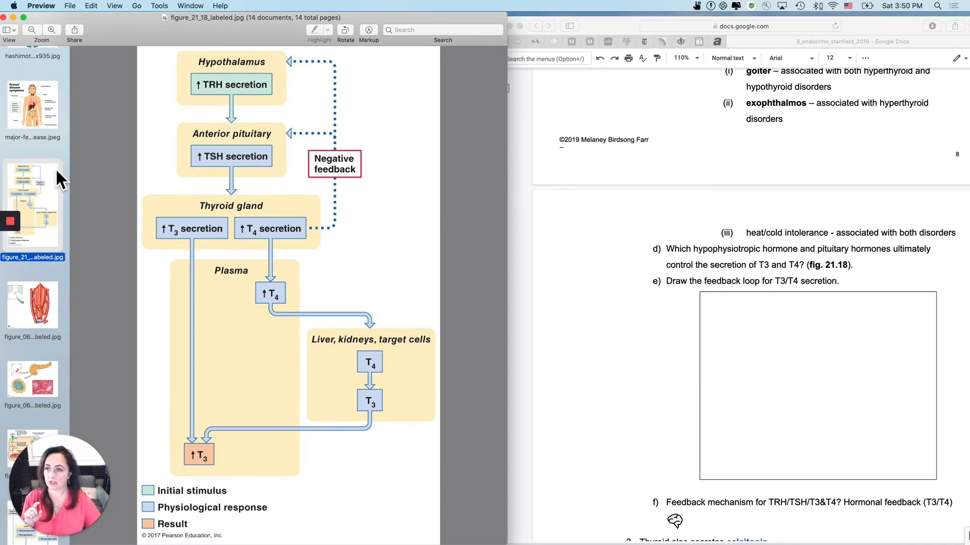
scroll(down, 3)
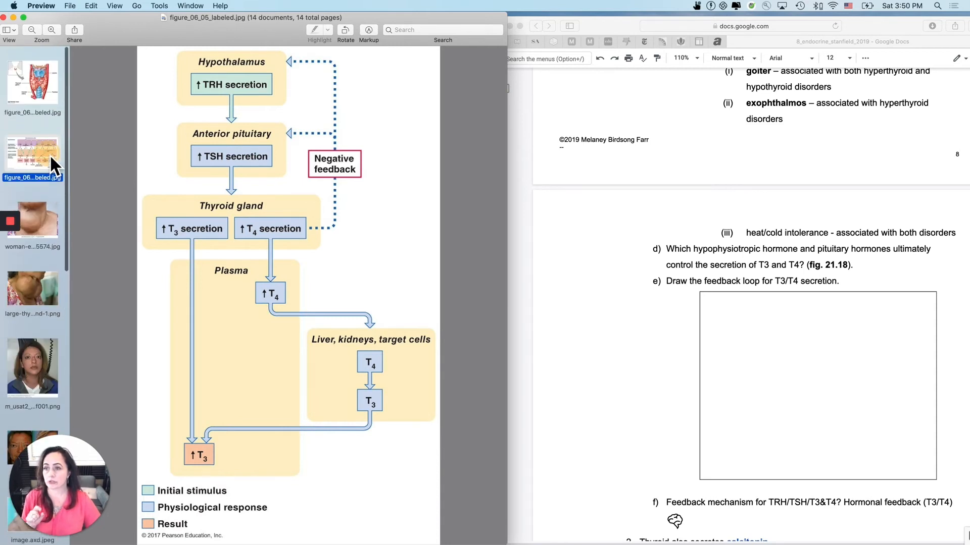
Step: Redisplay figure_06_05, the hypothalamic tropic hormones chart, in Preview
click(32, 158)
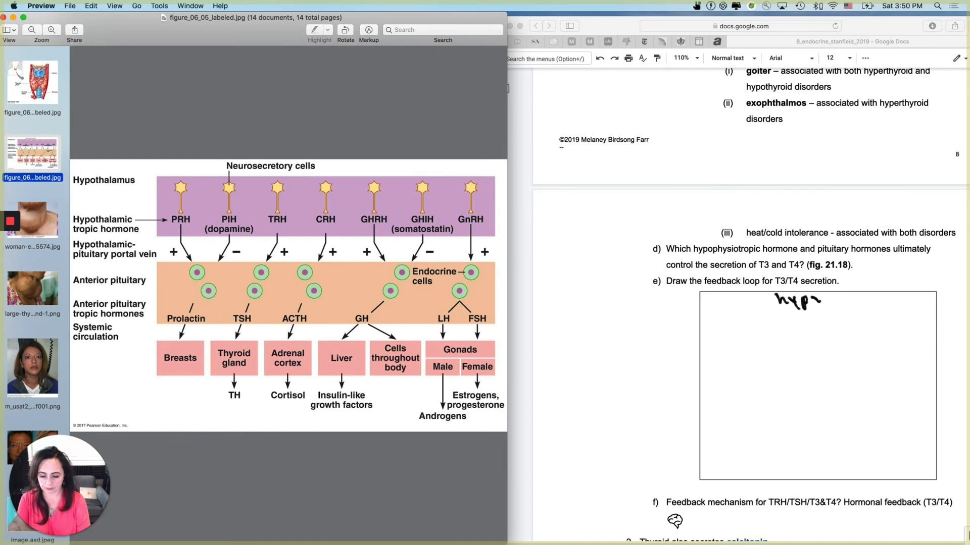
Step: Handwrite hypothalamus and TRH with downward arrows at the top of the question e box
drag(816, 300, 838, 300)
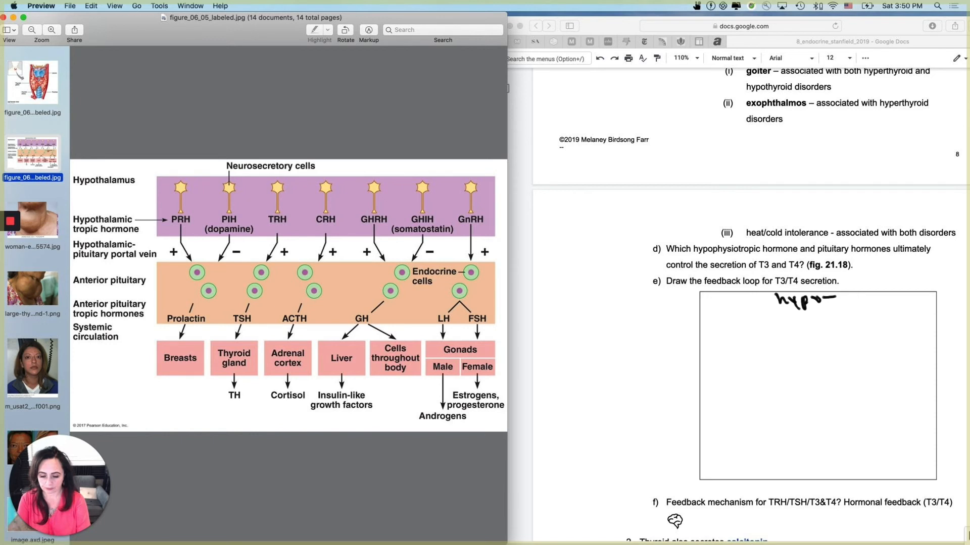
drag(870, 281, 869, 321)
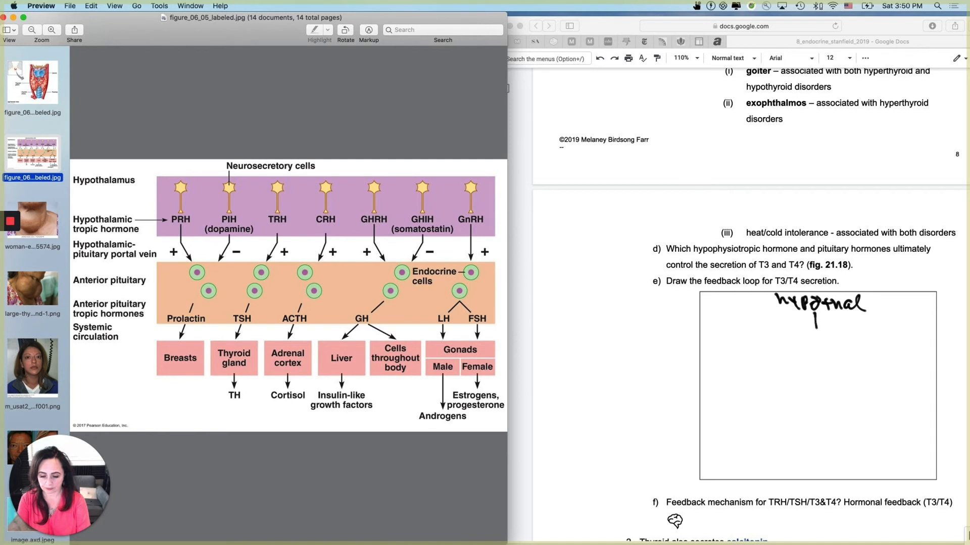
drag(816, 315, 816, 328)
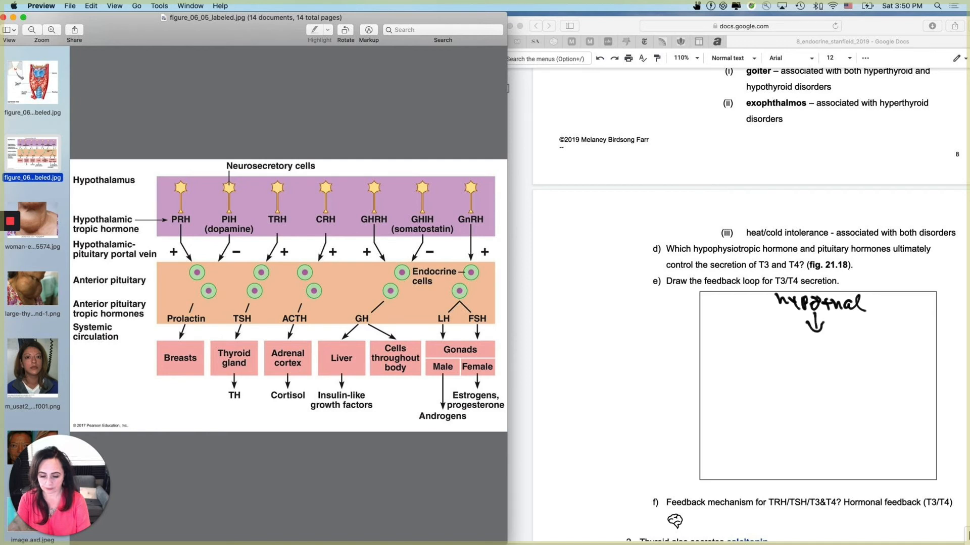
drag(794, 334, 807, 346)
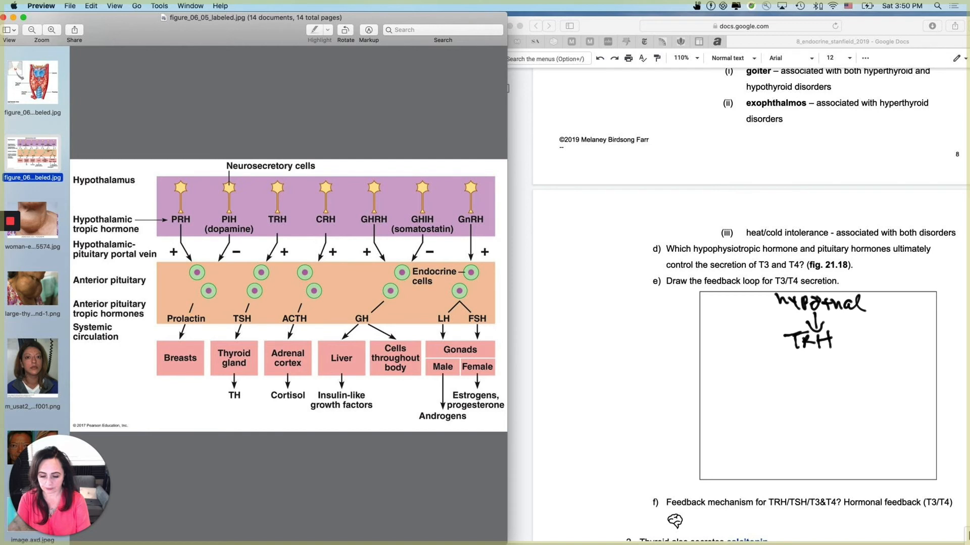
drag(816, 346, 816, 372)
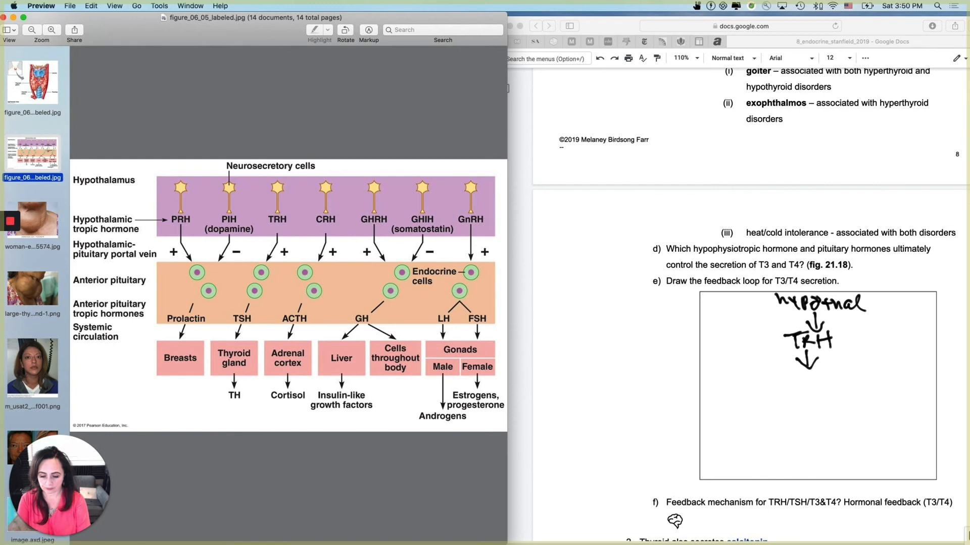
Step: Continue the chain below with ant pit, TSH, thyroid and T3, T4
text(antpit)
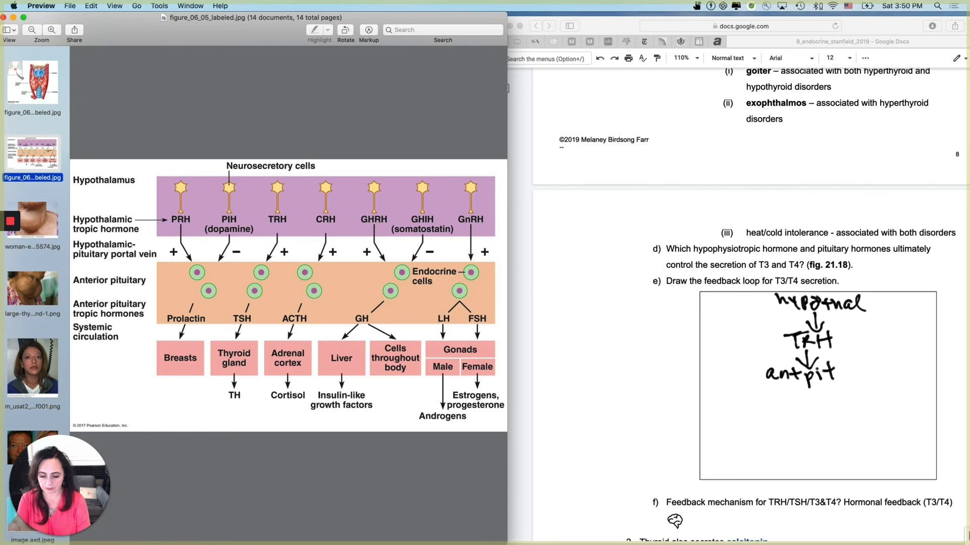
drag(804, 381, 803, 408)
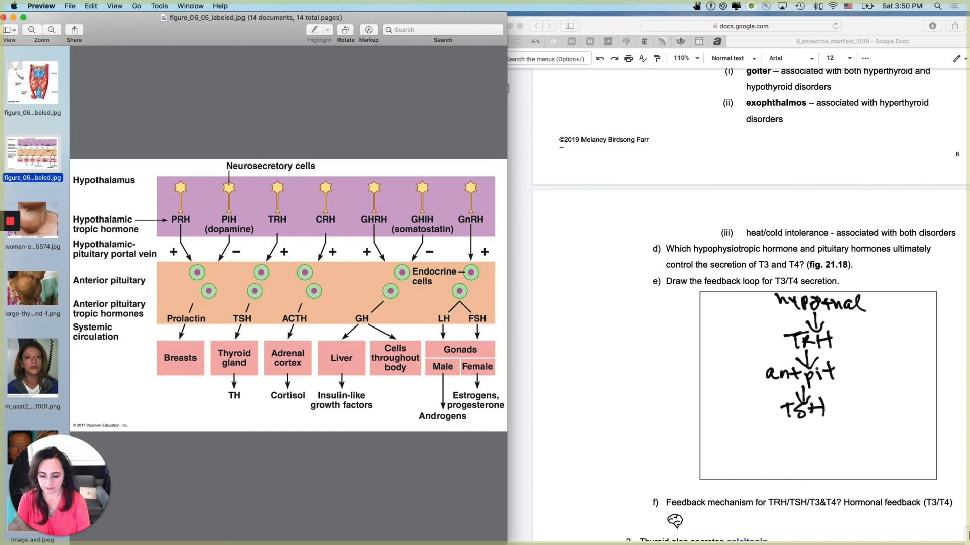
drag(789, 419, 789, 435)
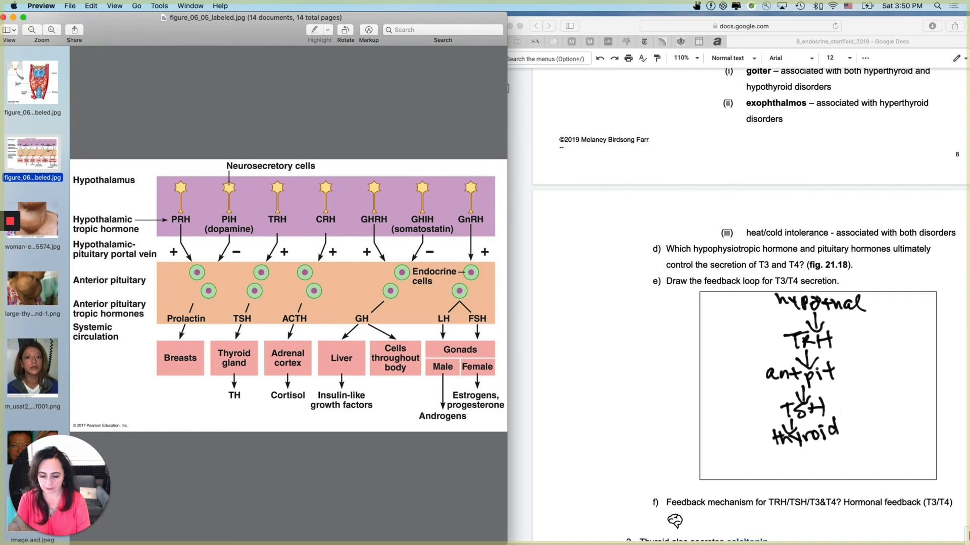
drag(788, 449, 794, 477)
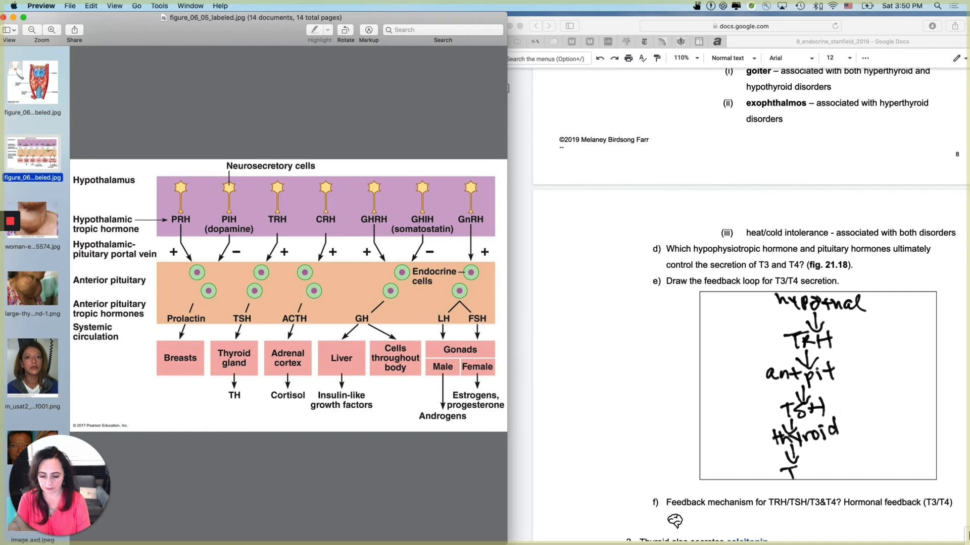
text(T3, T4)
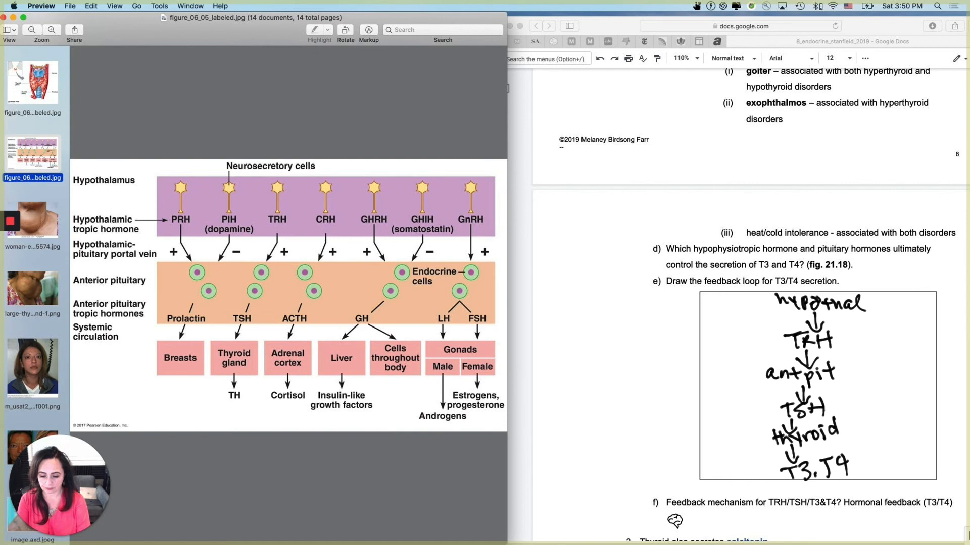
Step: Draw red negative-feedback arrows from T3, T4 back toward the pituitary and hypothalamus
drag(851, 463, 908, 443)
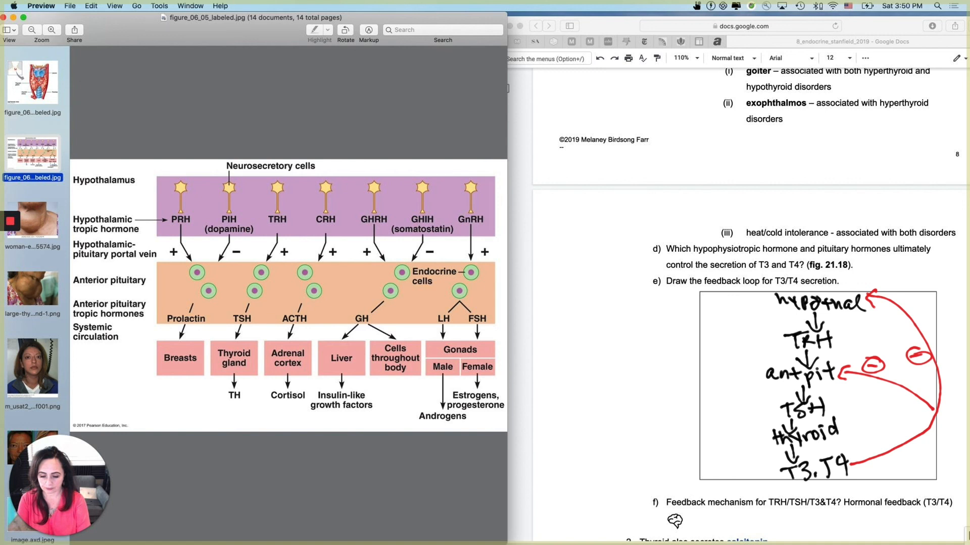
mouse_move(54, 165)
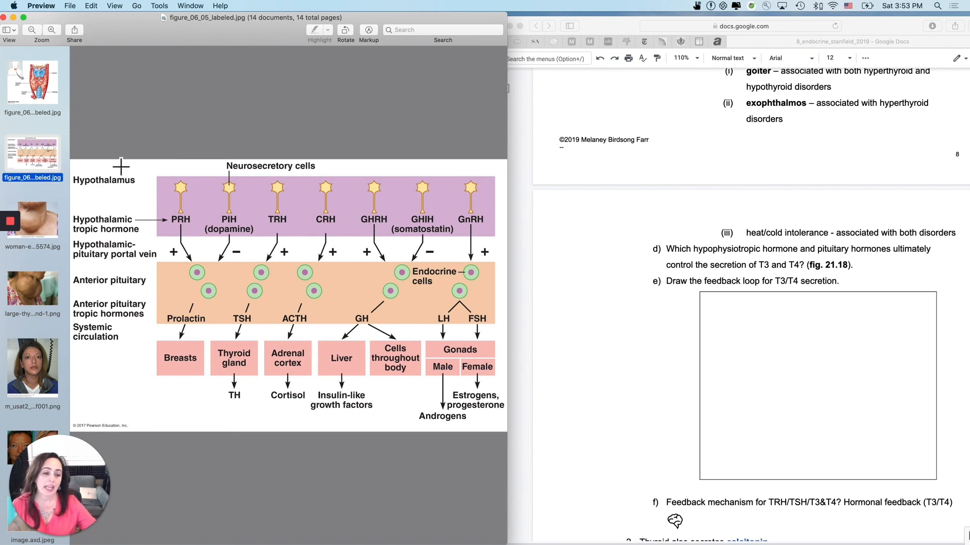
Step: Scroll the notes down to the section on the thyroid secreting calcitonin
scroll(down, 3)
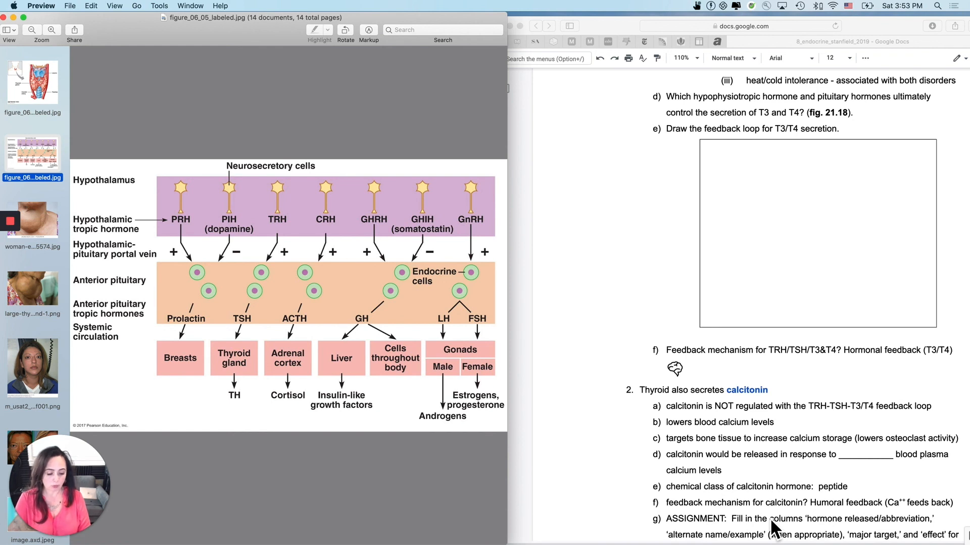
mouse_move(885, 362)
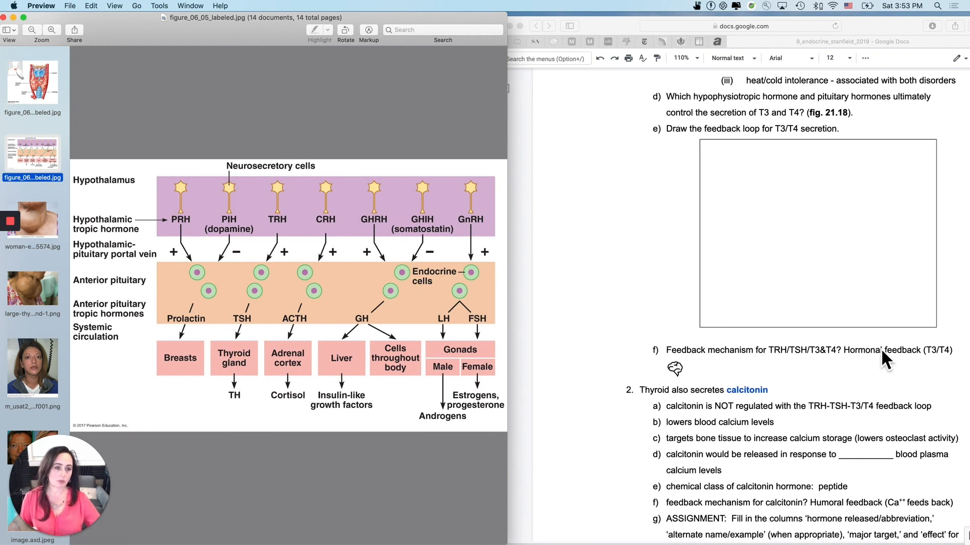